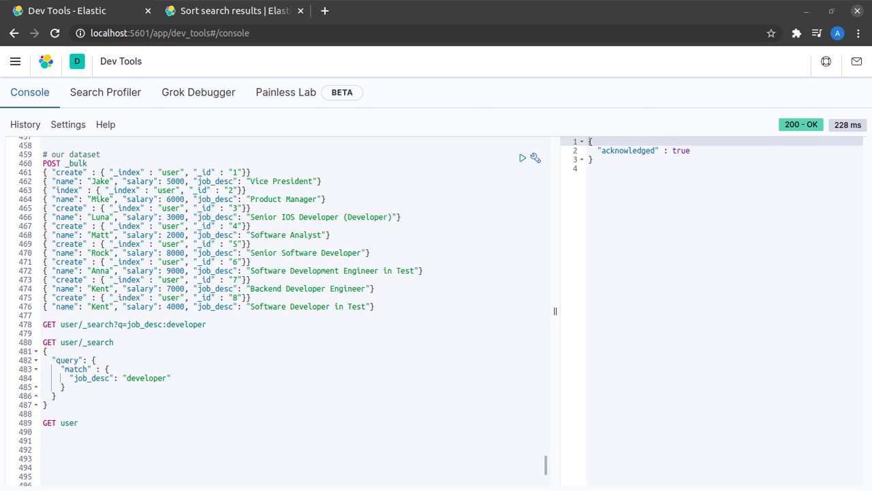
pyautogui.moveTo(179, 265)
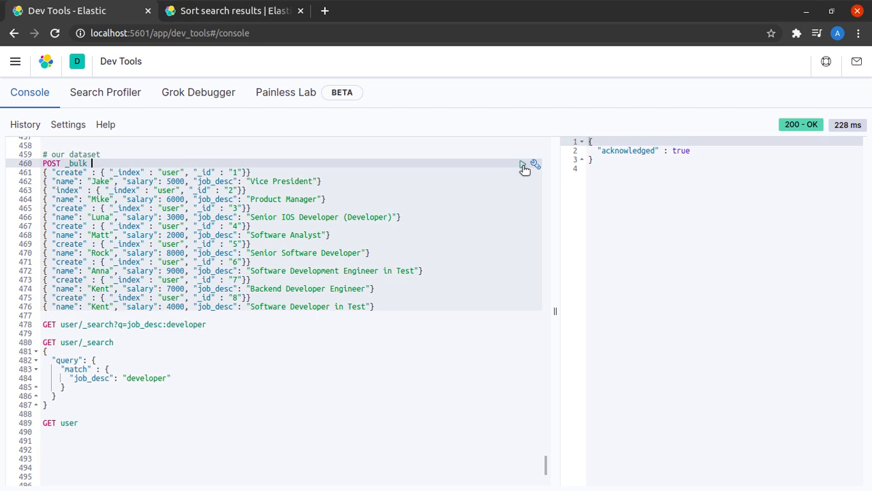
# Step: Bulk-index the employee dataset into user, then run the job_desc:developer query-string search and scroll its hits
pyautogui.click(522, 164)
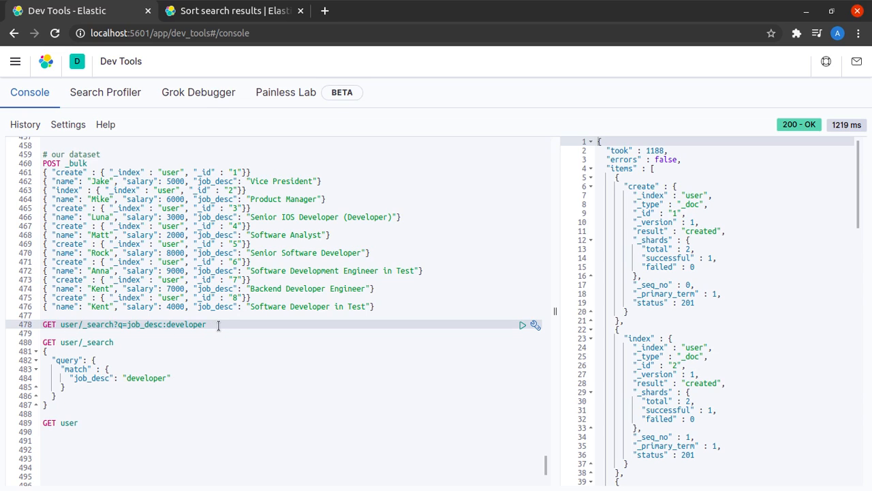
pyautogui.moveTo(225, 339)
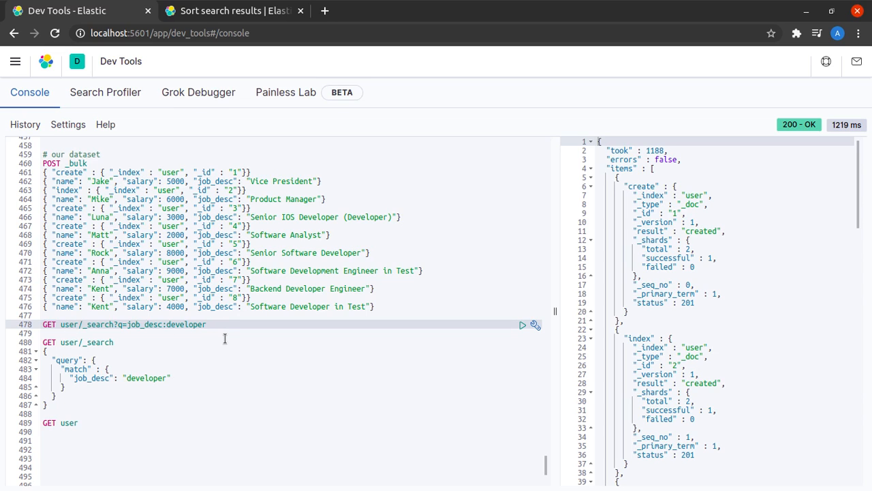
pyautogui.moveTo(533, 314)
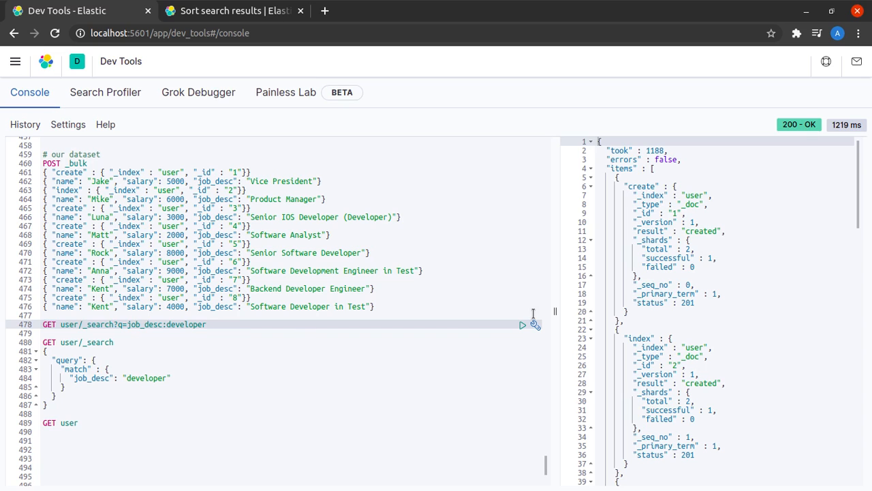
pyautogui.click(522, 324)
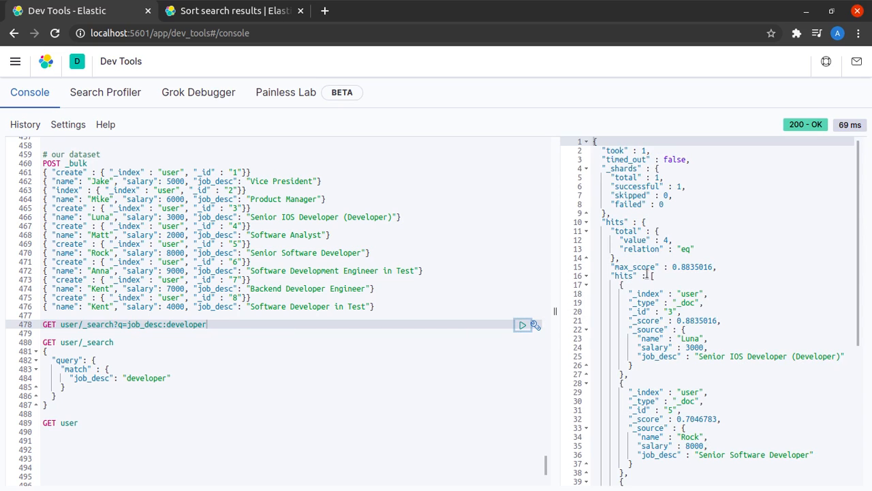
pyautogui.scroll(-3)
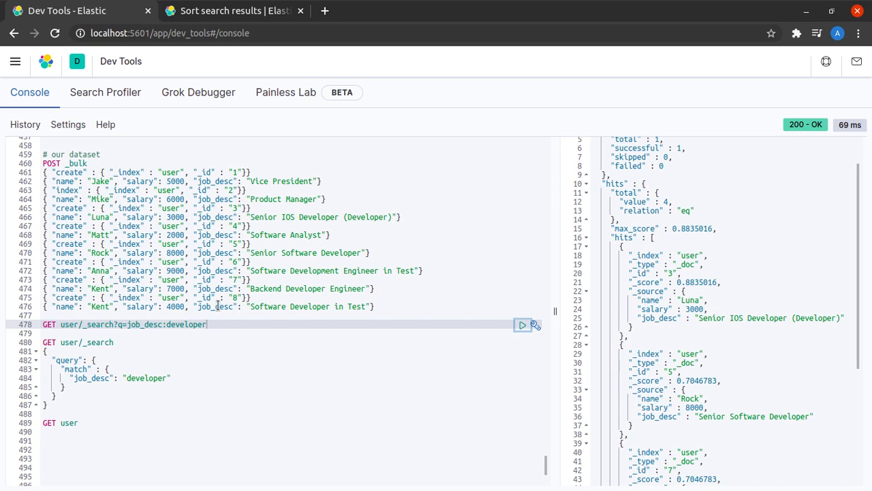
pyautogui.scroll(-3)
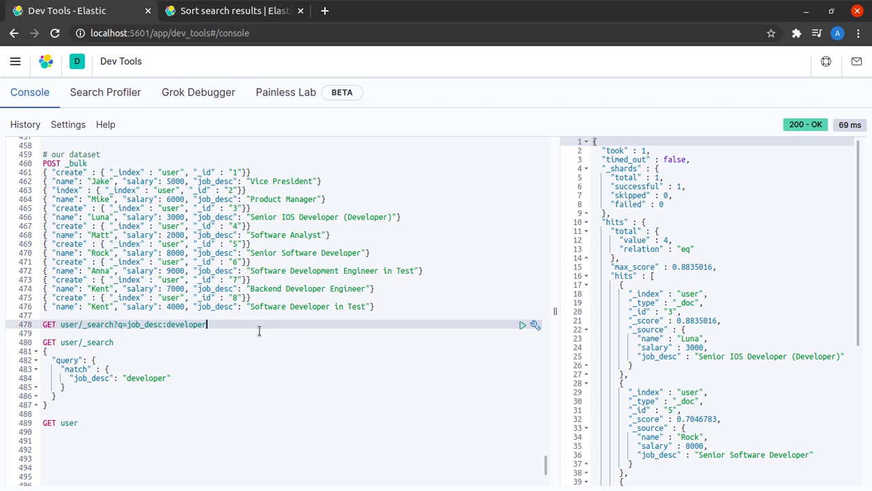
# Step: Append &sort=salary to the developer query-string search, run it and scroll the hits
pyautogui.write('&')
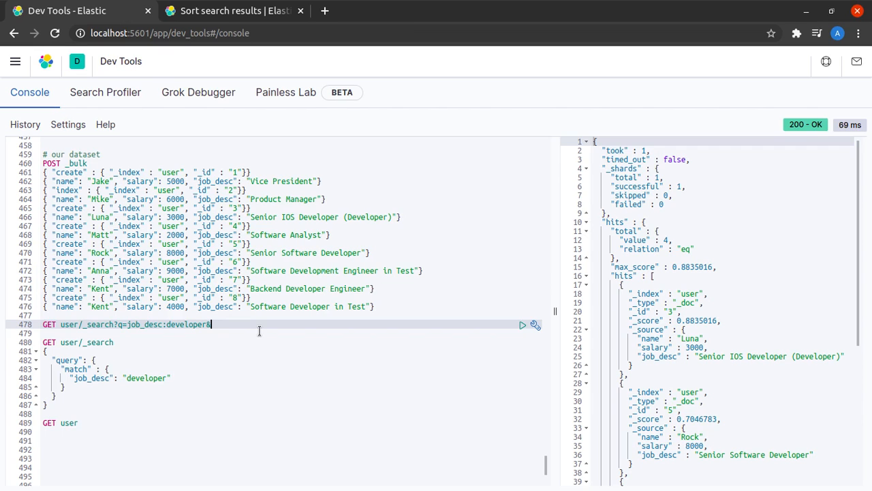
pyautogui.write('sort')
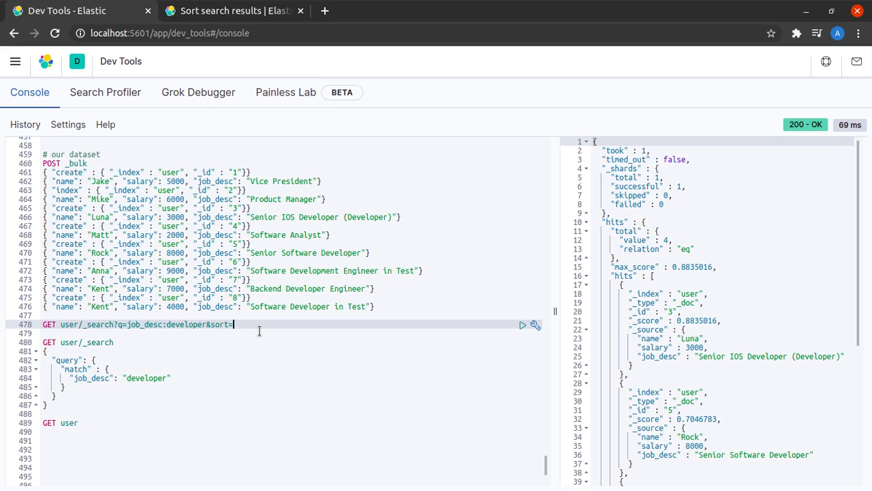
pyautogui.write('=sal')
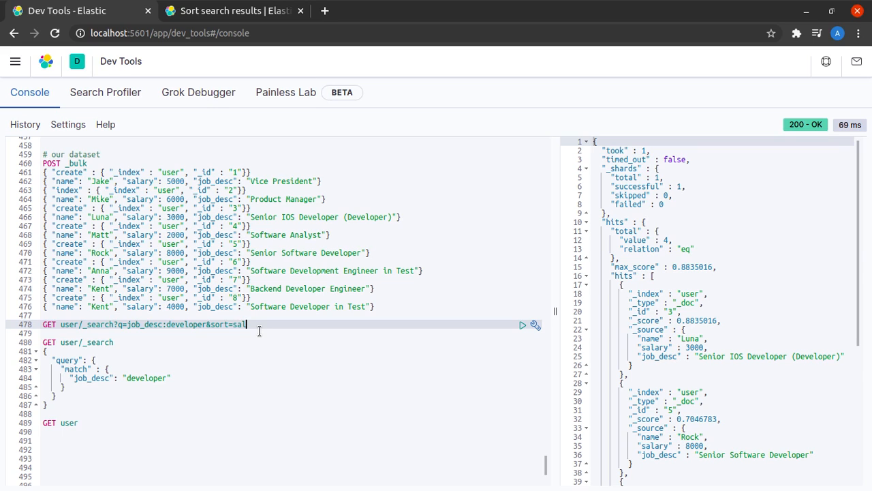
pyautogui.write('ary')
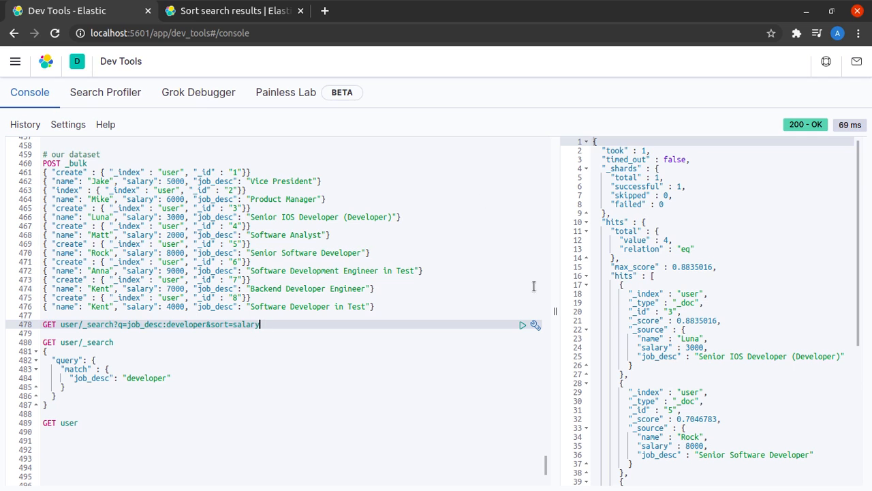
pyautogui.click(523, 324)
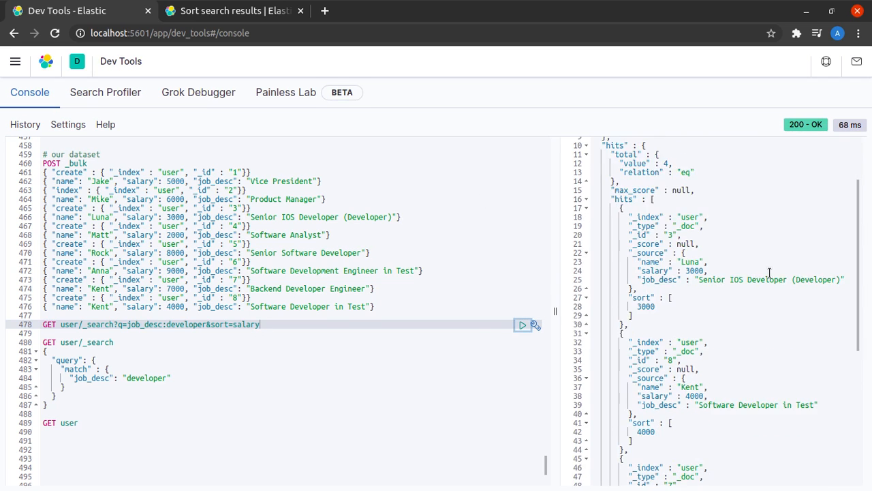
pyautogui.scroll(-3)
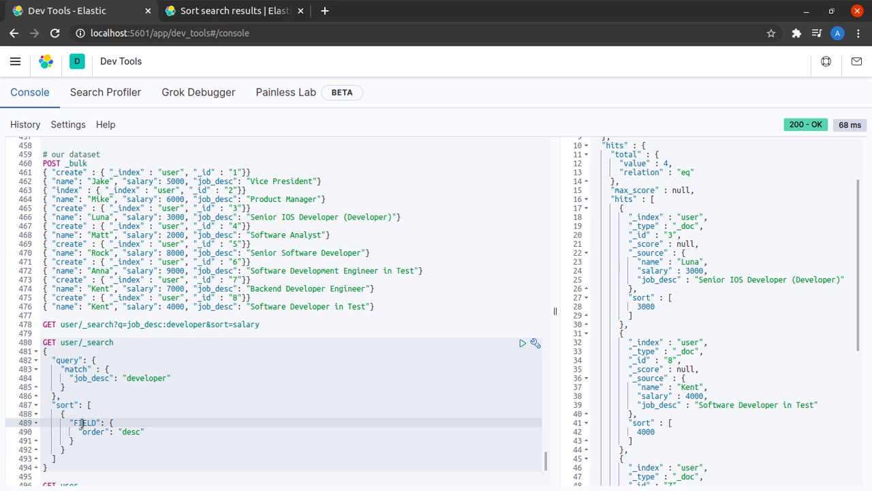
# Step: Add a salary sort to the developer match query, run it ascending, then rerun with desc
pyautogui.scroll(-3)
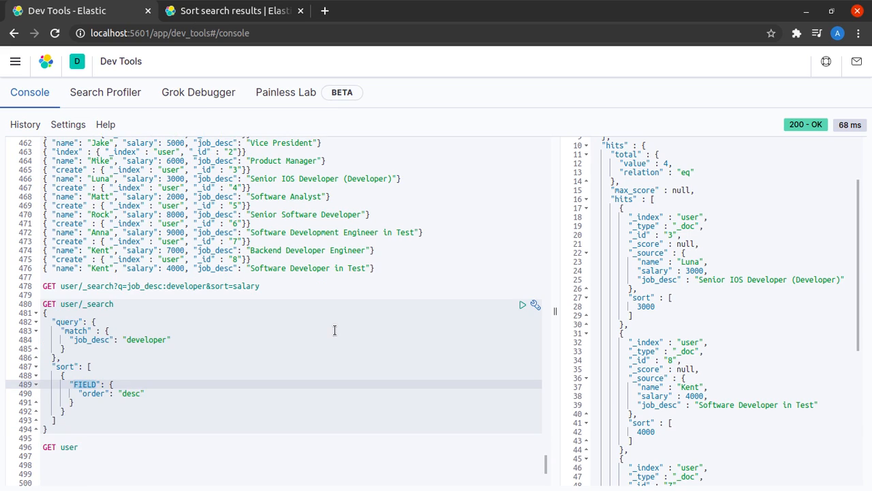
pyautogui.write('salary')
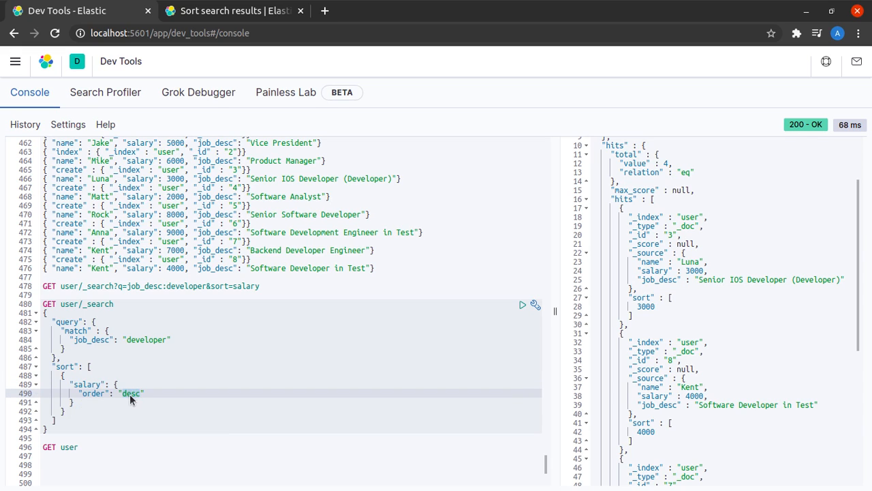
pyautogui.write('asc')
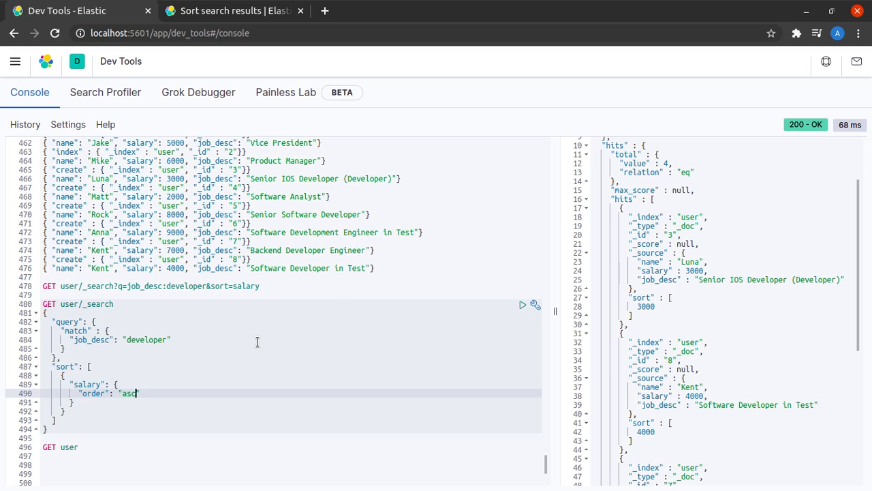
pyautogui.moveTo(524, 305)
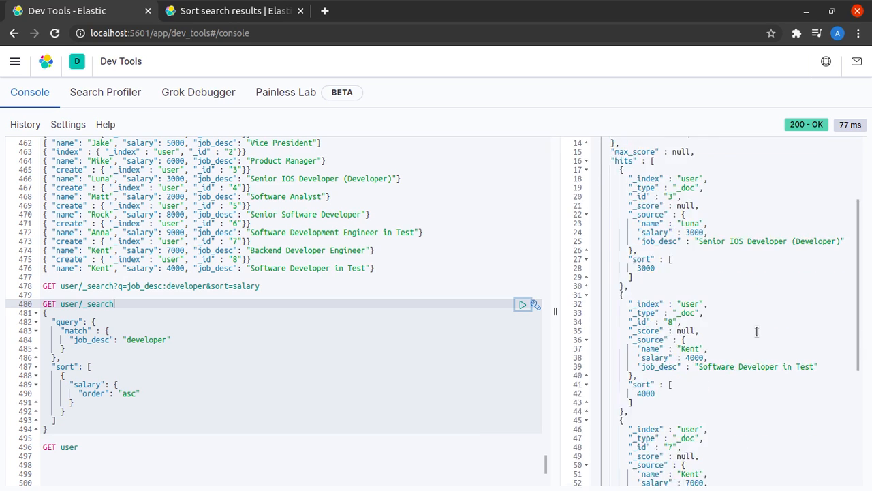
pyautogui.scroll(-3)
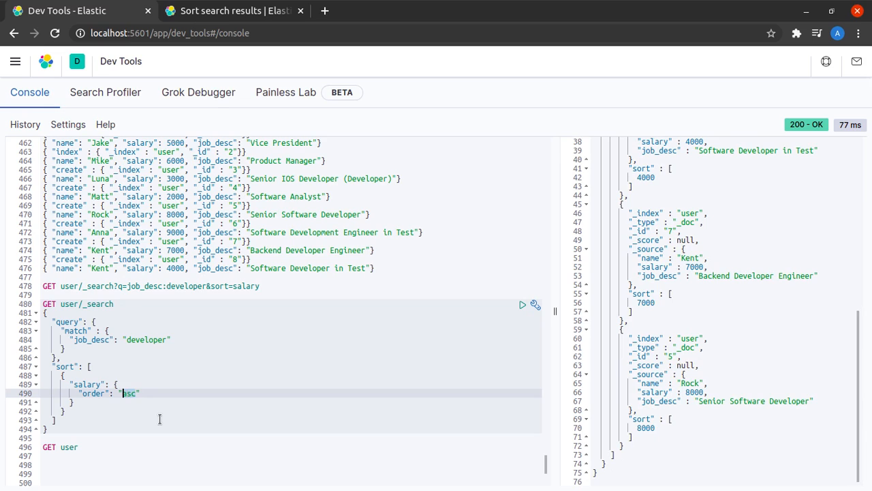
pyautogui.write('desc')
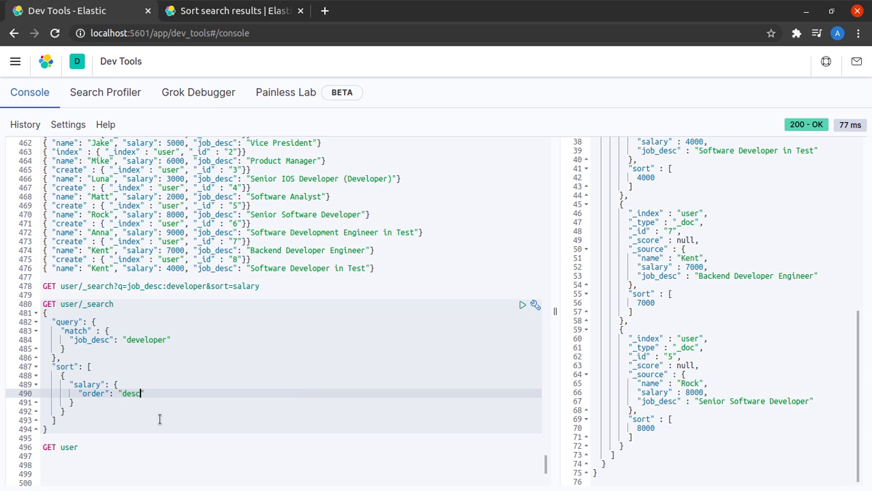
pyautogui.moveTo(522, 305)
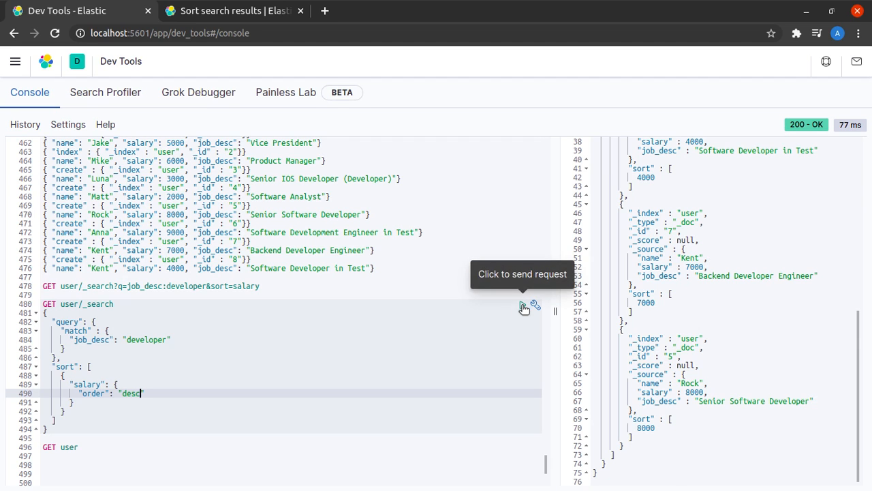
pyautogui.click(523, 305)
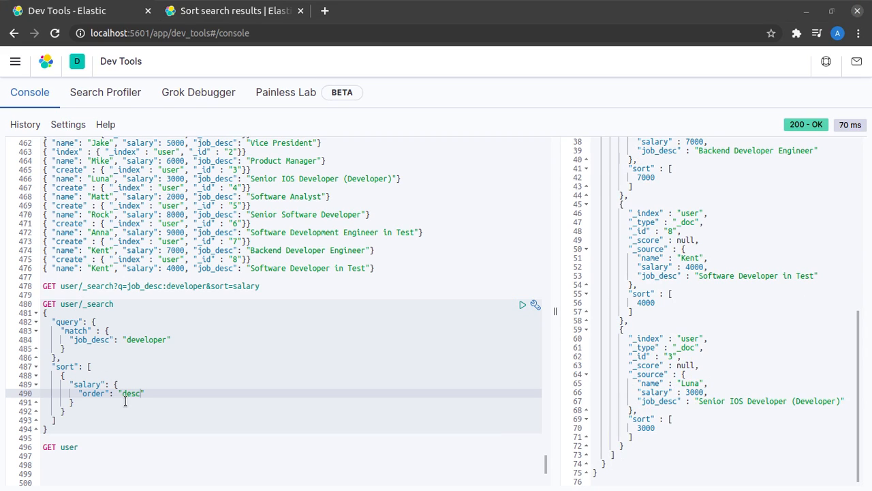
pyautogui.write('asc')
pyautogui.click(291, 384)
pyautogui.write('name')
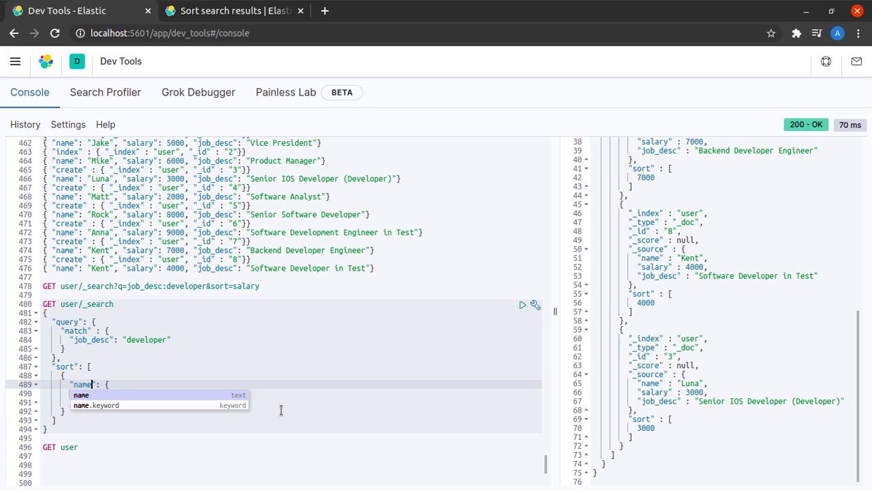
# Step: Sort the developer match query by name ascending and read the 400 text-field sorting error
pyautogui.write('"order": "asc"')
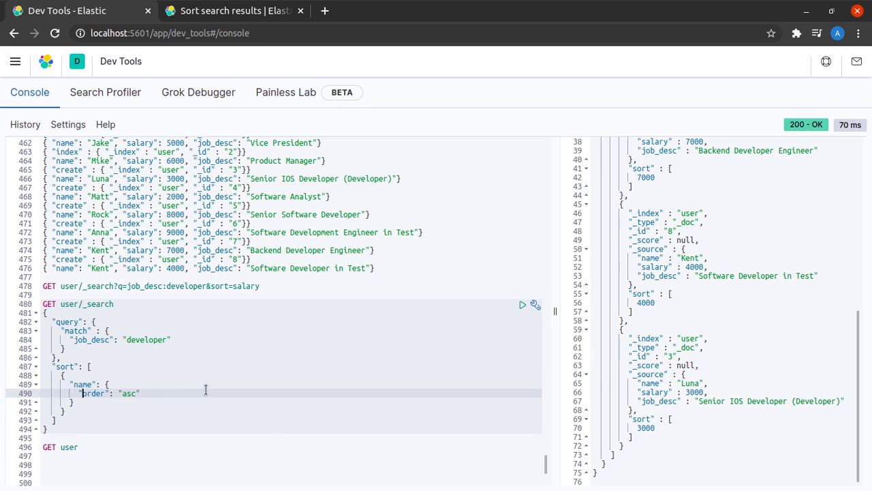
pyautogui.click(523, 304)
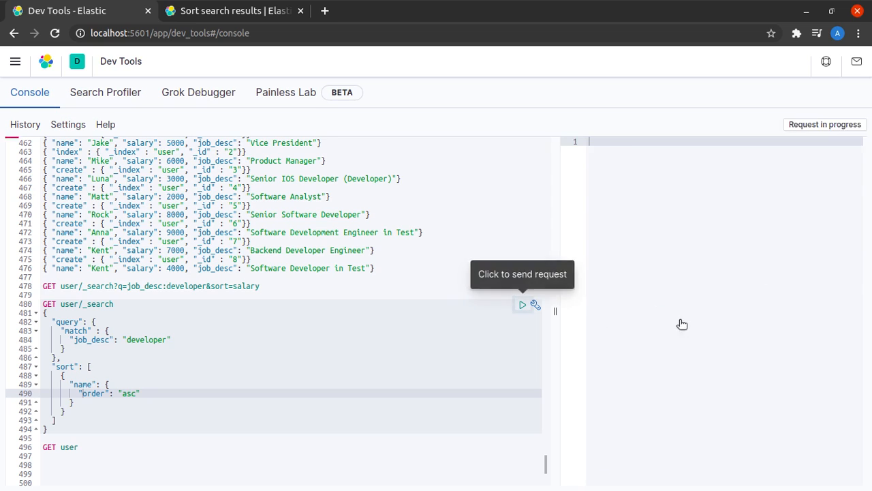
pyautogui.click(523, 304)
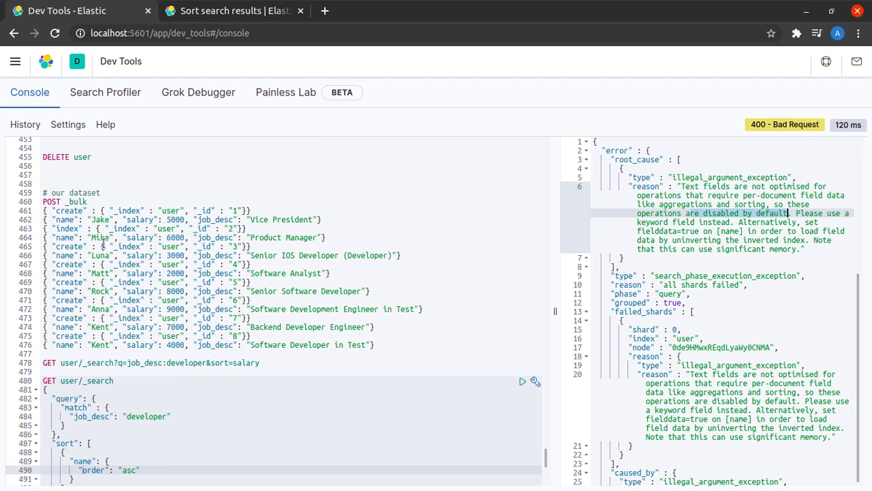
pyautogui.doubleClick(100, 220)
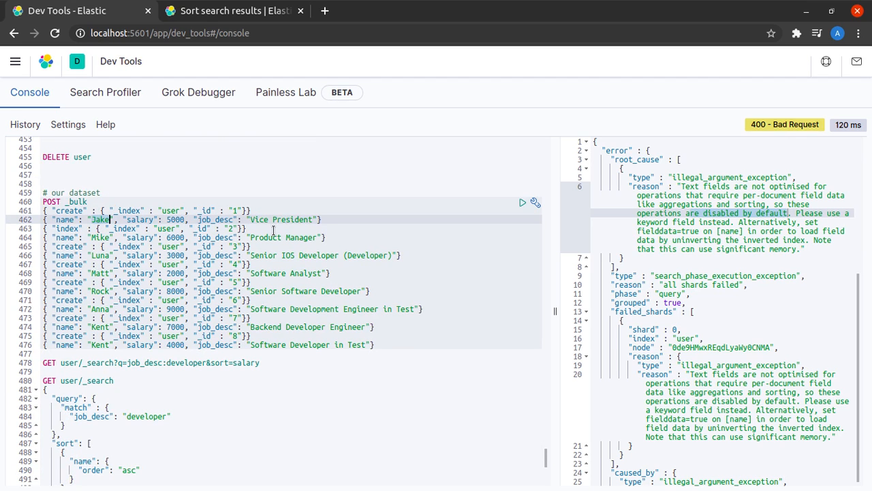
pyautogui.moveTo(200, 383)
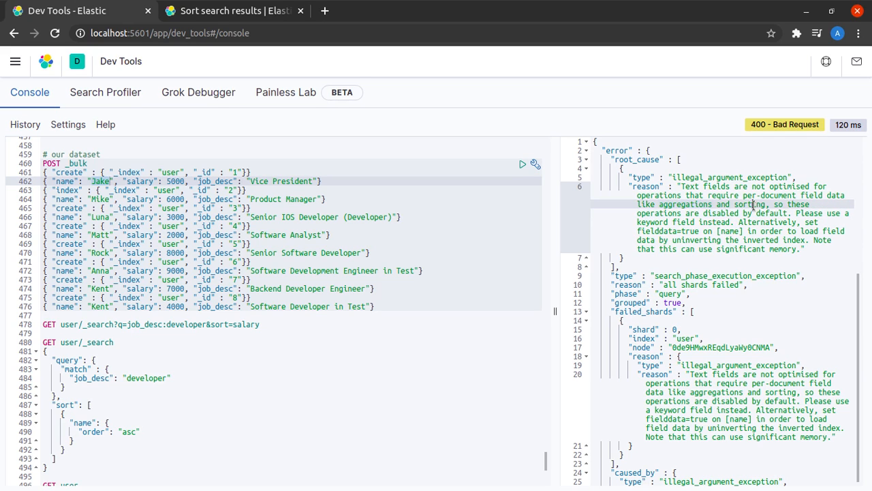
pyautogui.doubleClick(750, 203)
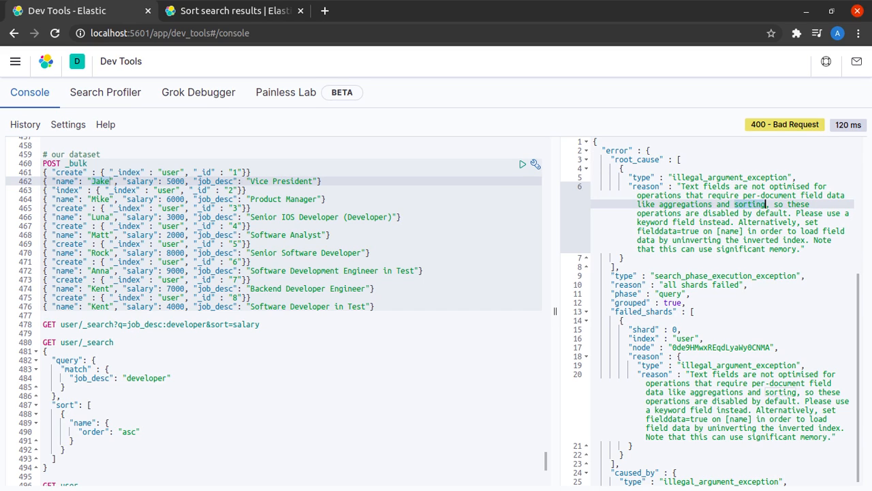
pyautogui.moveTo(305, 222)
pyautogui.write('.keyword')
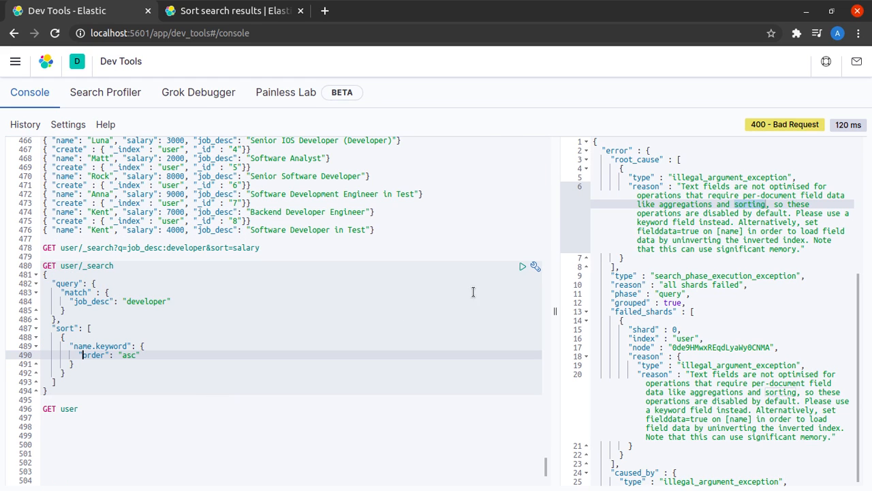
# Step: Run the developer search sorted on name.keyword and scroll through hits Kent, Kent, Luna, Rock
pyautogui.click(522, 266)
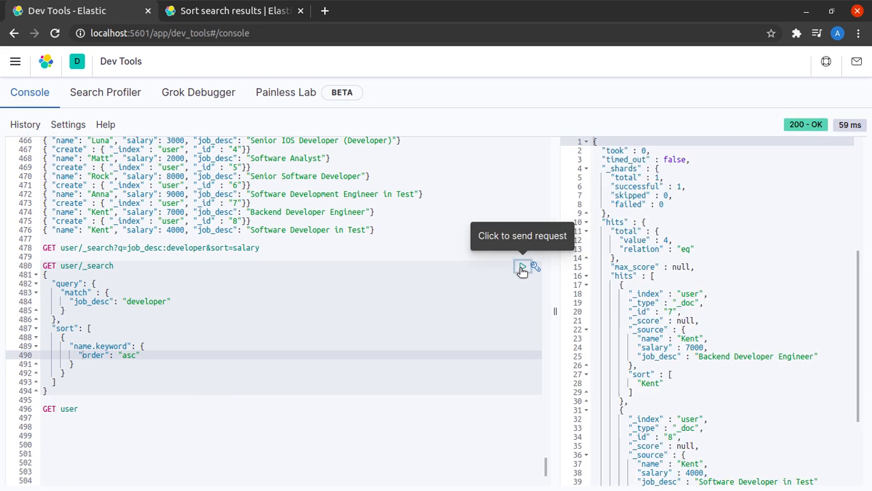
pyautogui.moveTo(747, 276)
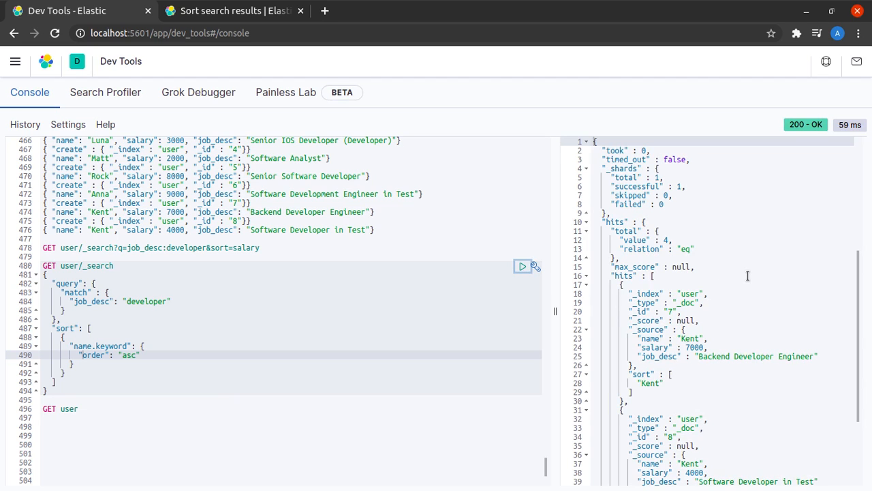
pyautogui.scroll(-3)
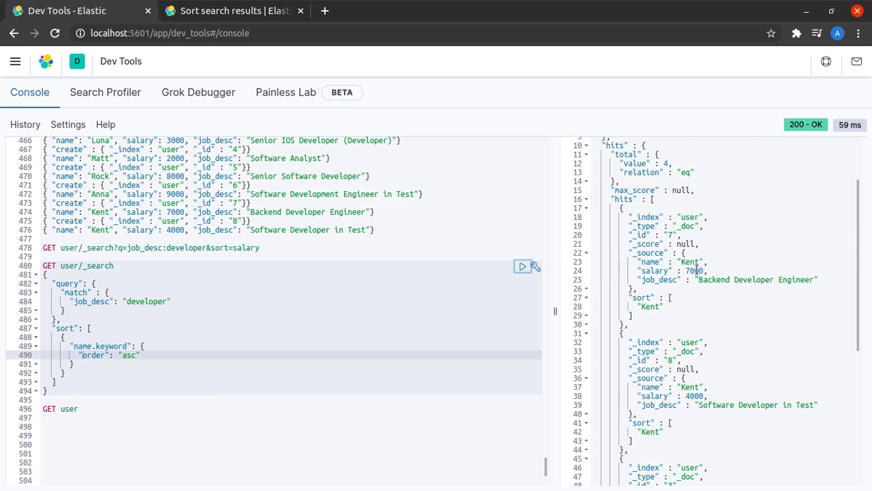
pyautogui.scroll(-3)
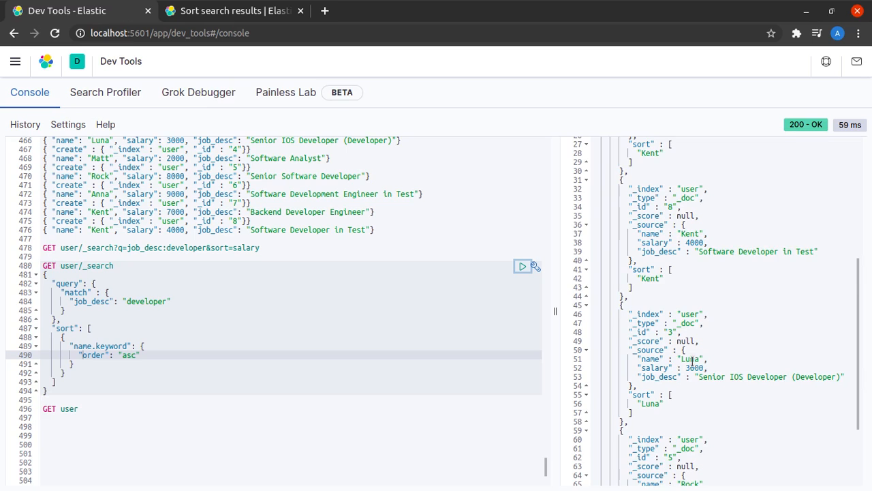
pyautogui.scroll(-3)
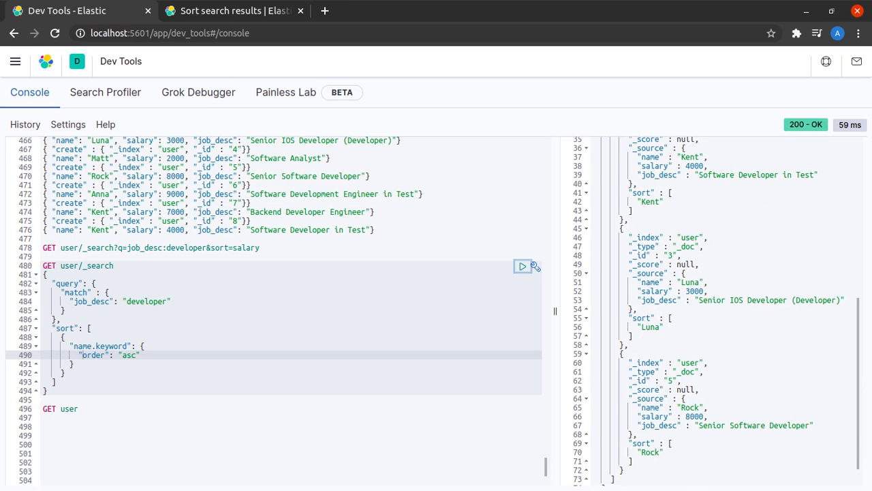
pyautogui.scroll(-3)
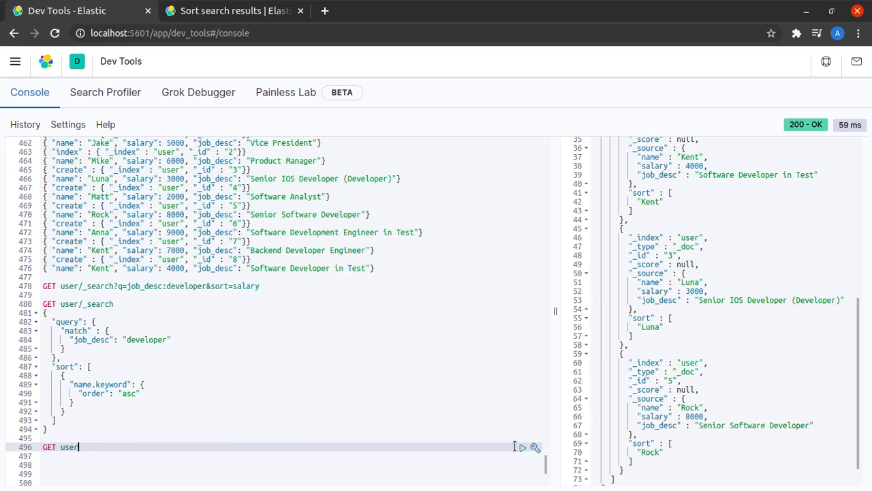
# Step: Send GET user to view the mappings: name and job_desc text with keyword subfields
pyautogui.click(522, 447)
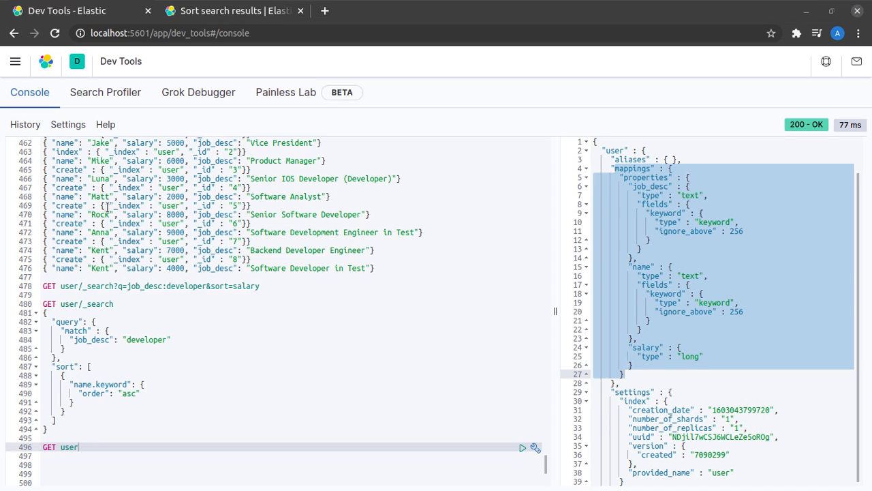
pyautogui.moveTo(645, 193)
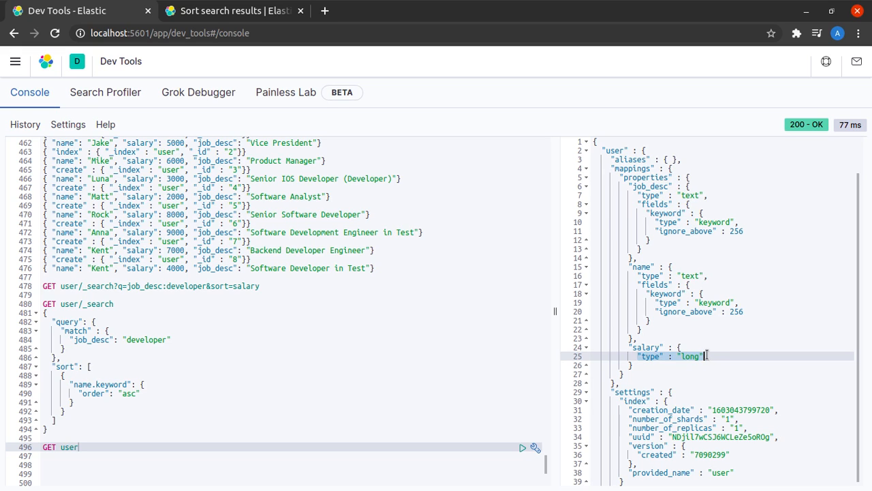
pyautogui.moveTo(706, 355)
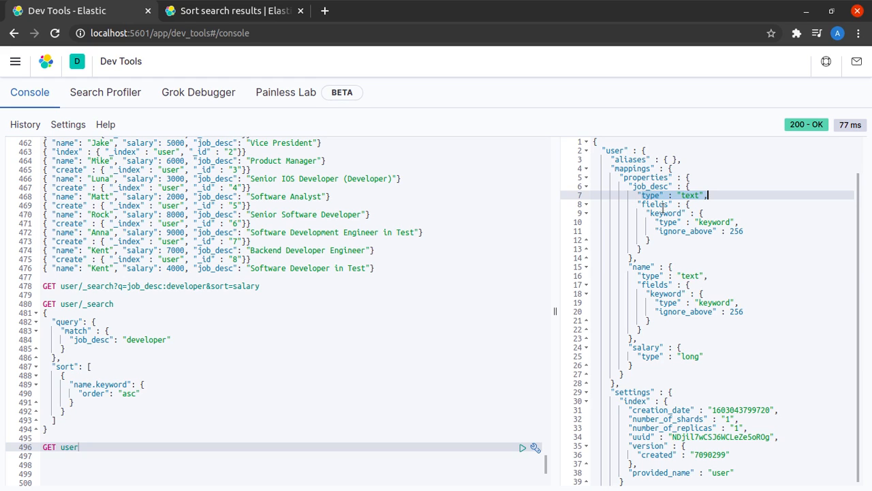
pyautogui.moveTo(791, 346)
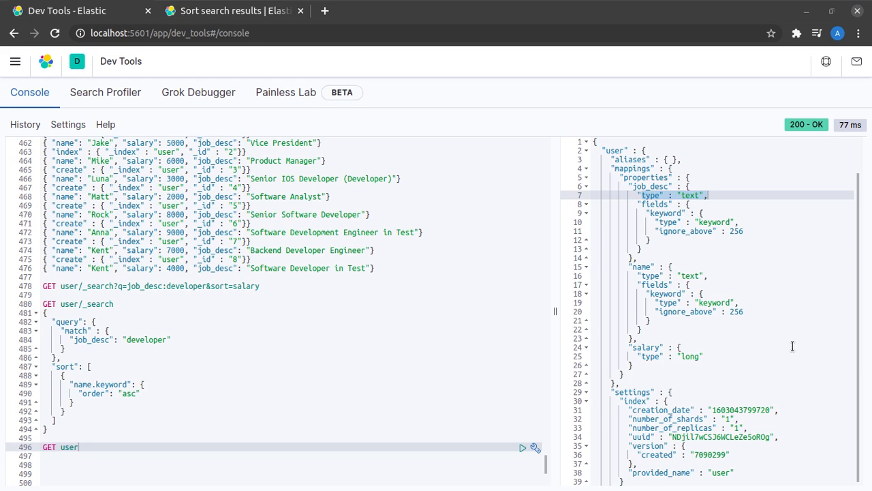
pyautogui.moveTo(662, 210)
pyautogui.write('"job_desc')
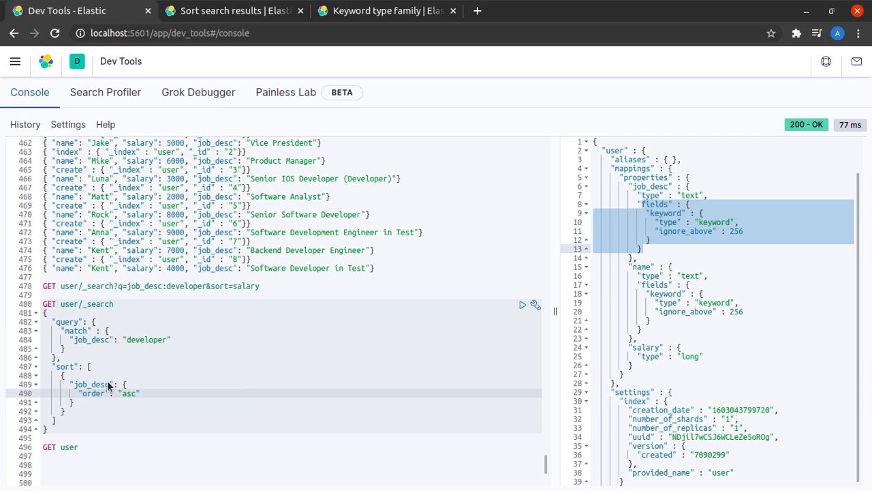
# Step: Sort by job_desc (400 error), then switch to job_desc.keyword and rerun successfully
pyautogui.click(523, 305)
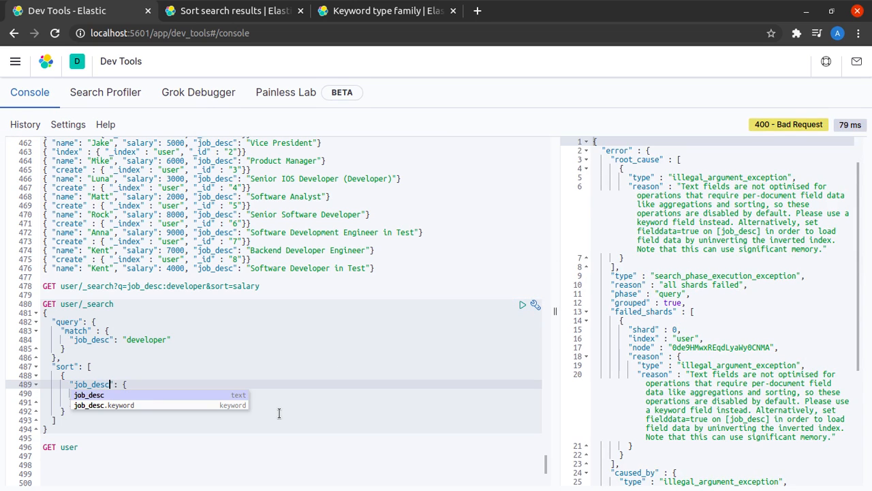
pyautogui.click(107, 405)
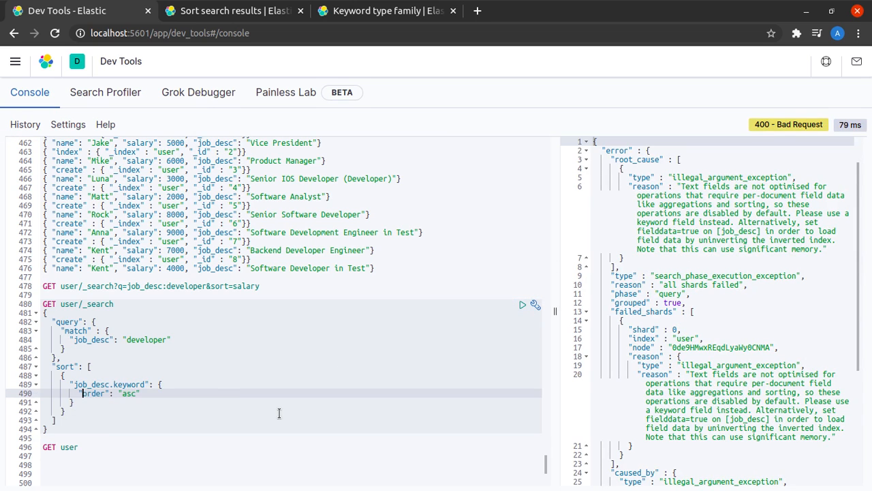
pyautogui.click(523, 304)
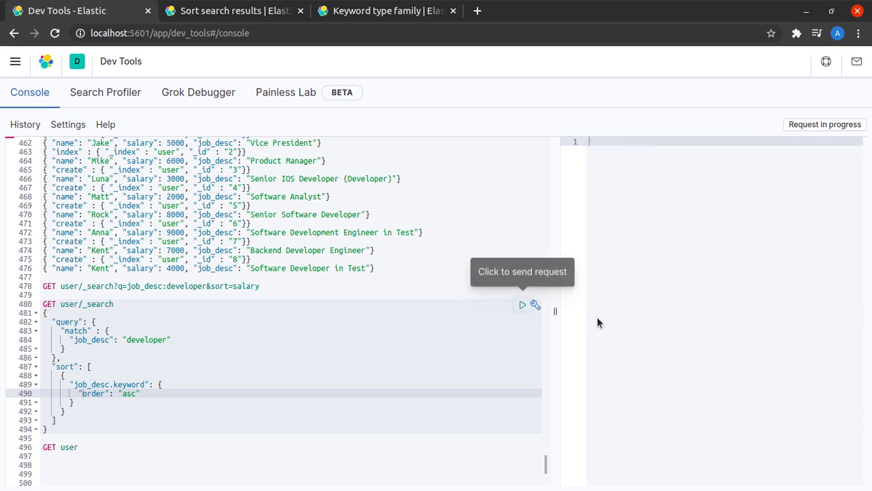
pyautogui.click(523, 304)
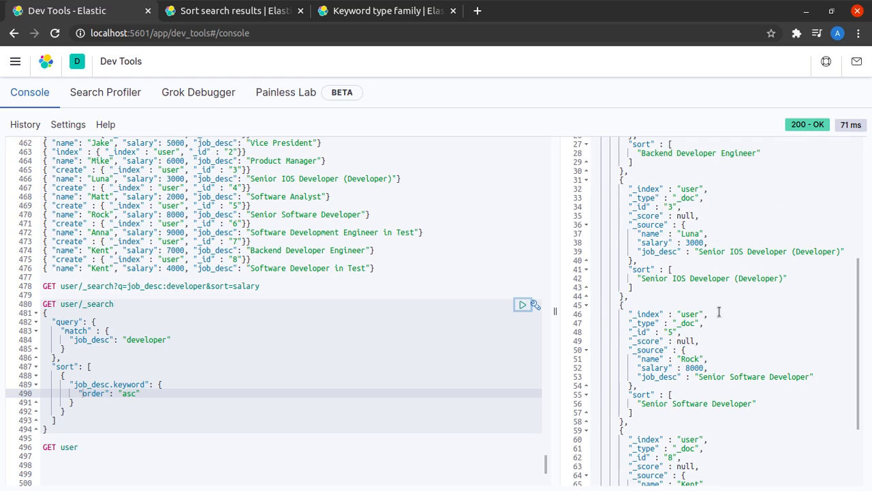
pyautogui.scroll(-3)
pyautogui.write('"name')
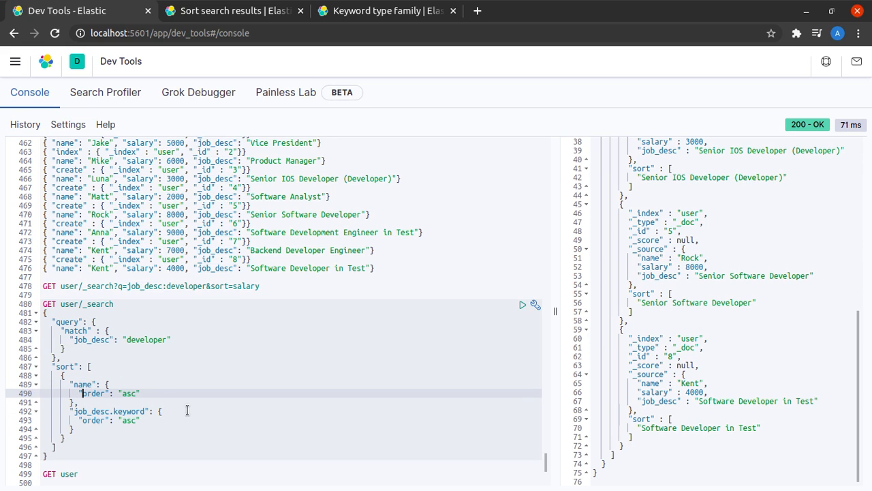
# Step: Add a name.keyword sort before job_desc.keyword, both ascending, run it and inspect the hits
pyautogui.click(84, 384)
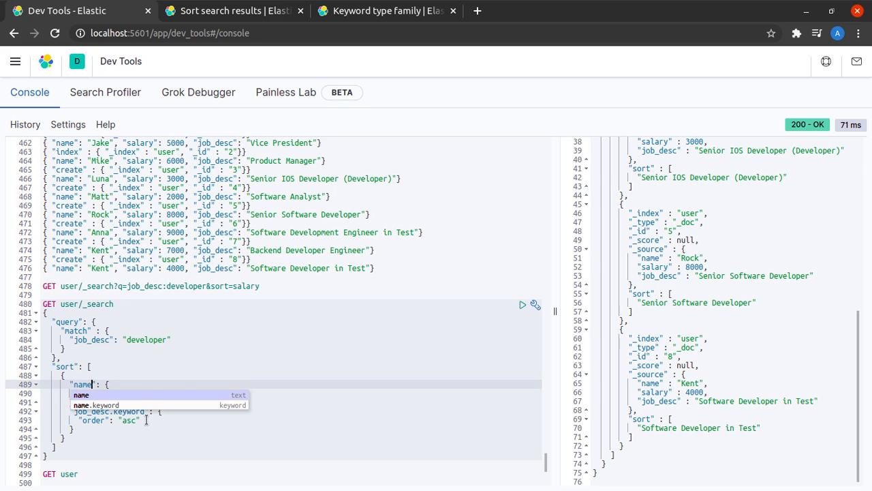
pyautogui.click(105, 405)
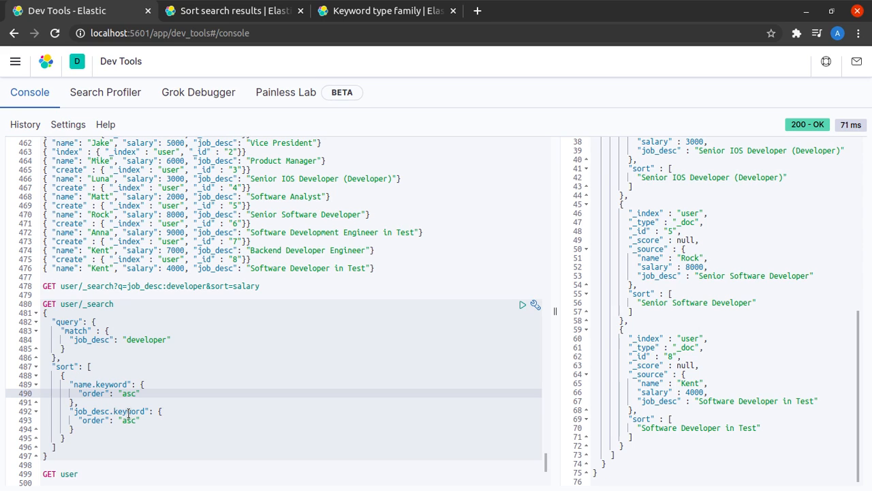
pyautogui.click(112, 411)
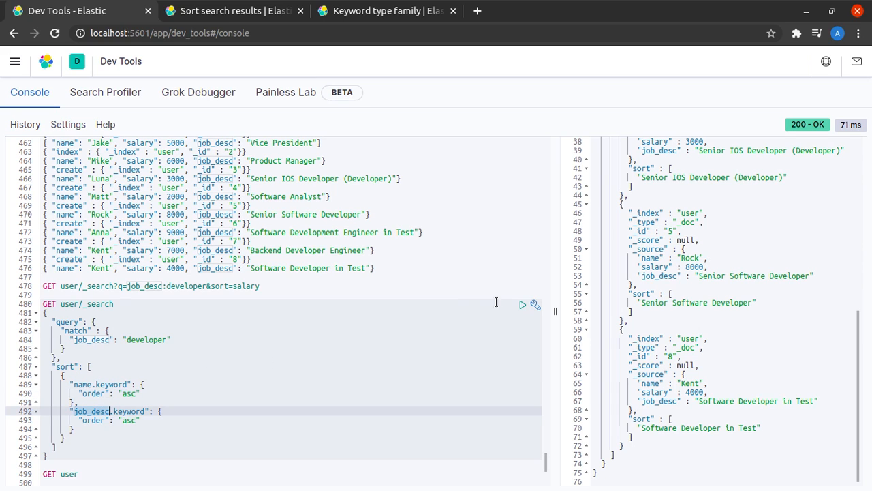
pyautogui.click(523, 305)
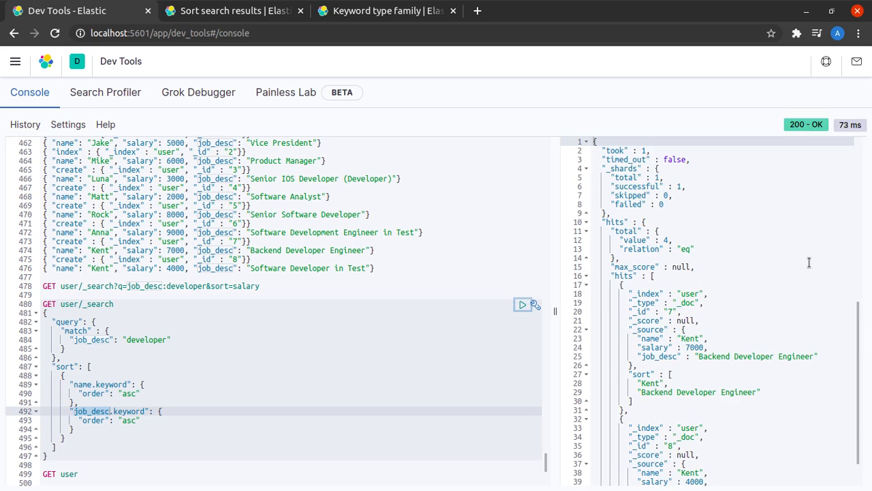
pyautogui.scroll(-3)
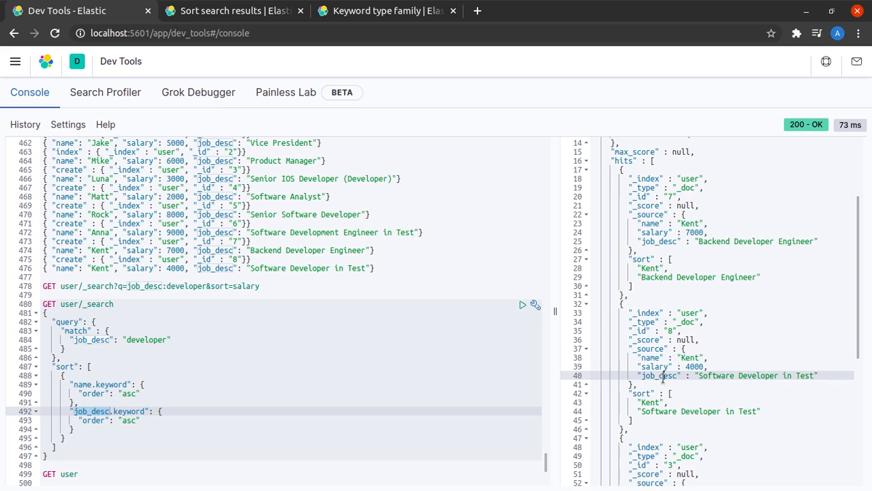
pyautogui.doubleClick(659, 375)
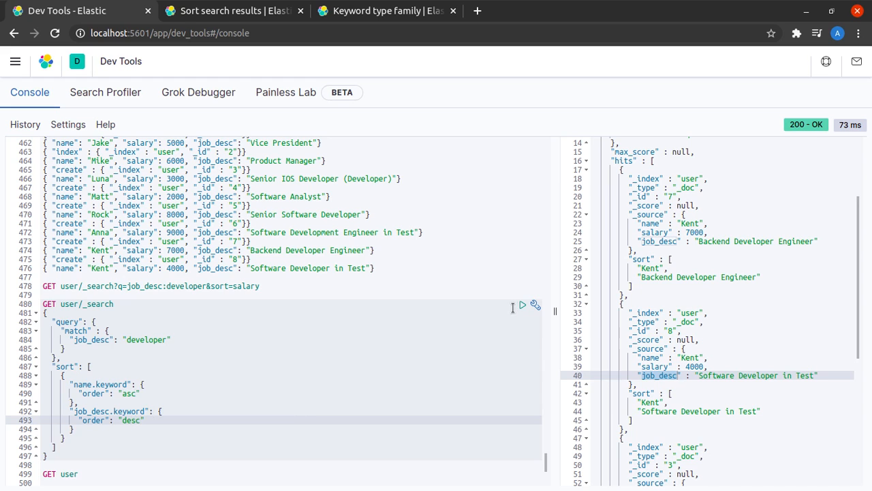
# Step: Rerun with job_desc.keyword descending, putting Software Developer in Test before Backend Developer Engineer
pyautogui.click(522, 304)
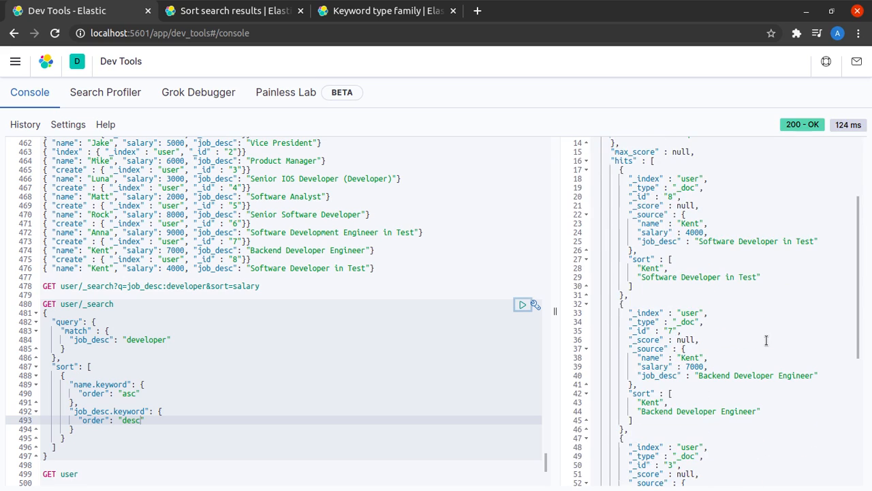
pyautogui.moveTo(695, 225)
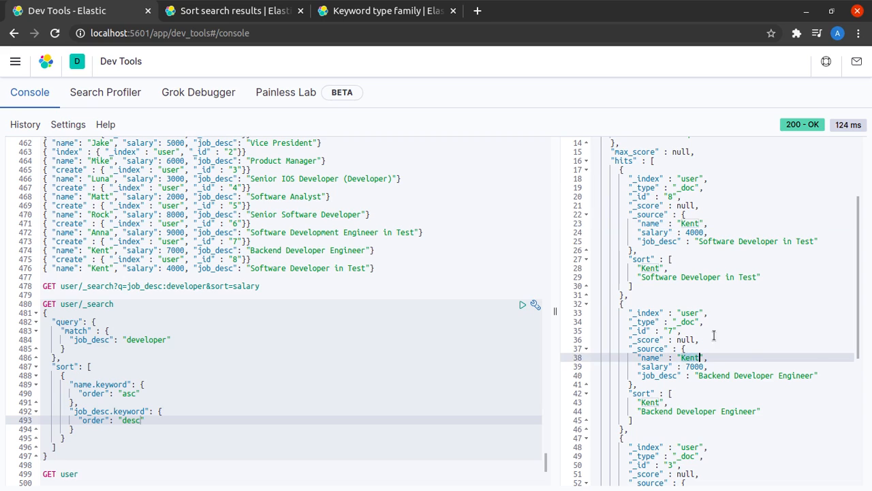
pyautogui.moveTo(657, 370)
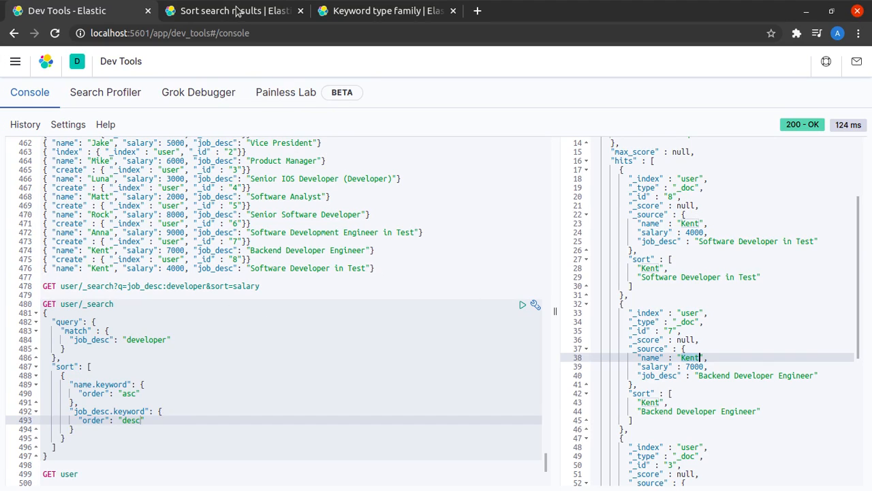
# Step: Switch to the Sort search results docs and scroll down to the sort mode example
pyautogui.click(235, 10)
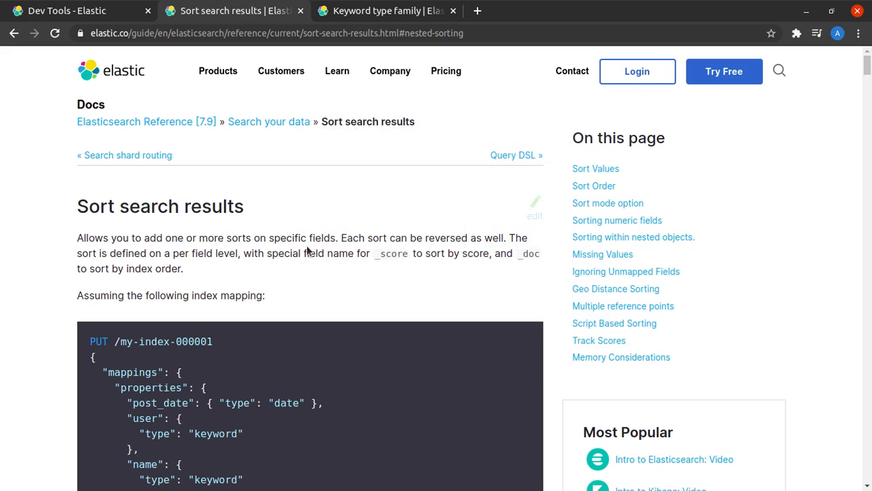
pyautogui.scroll(-3)
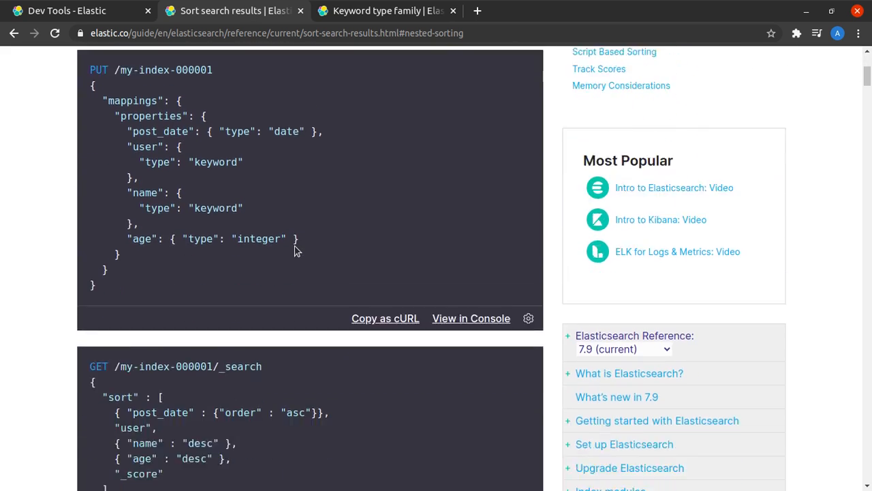
pyautogui.scroll(-3)
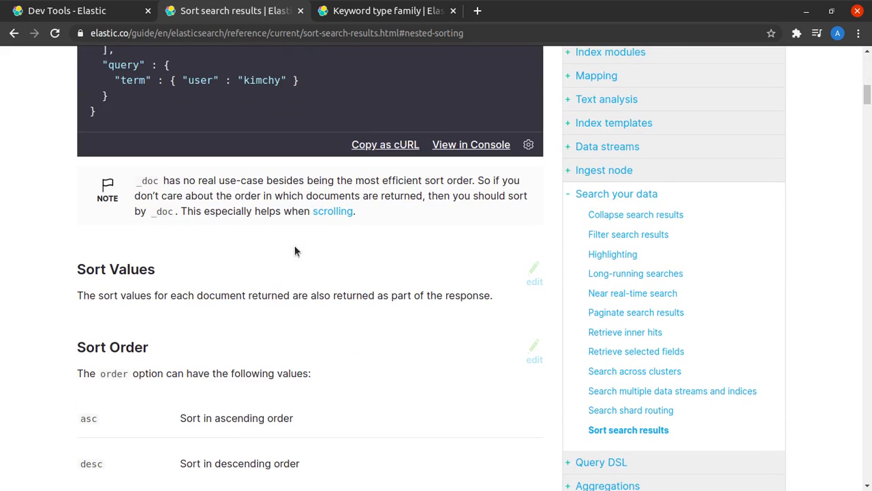
pyautogui.scroll(-3)
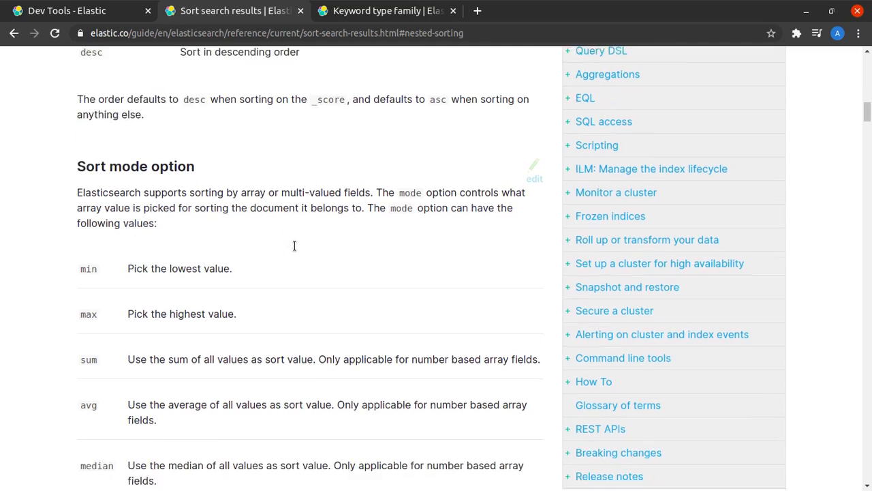
pyautogui.scroll(-3)
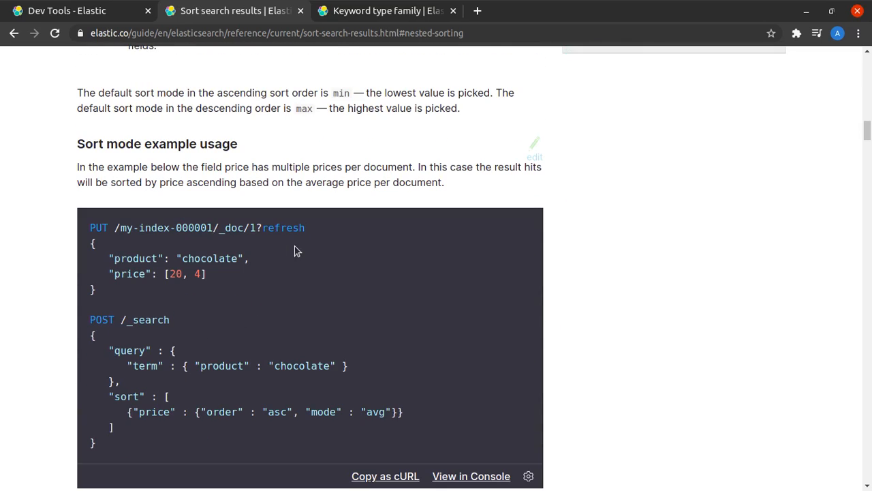
# Step: Highlight the [20, 4] price array and "mode": "avg" in the example
pyautogui.doubleClick(184, 273)
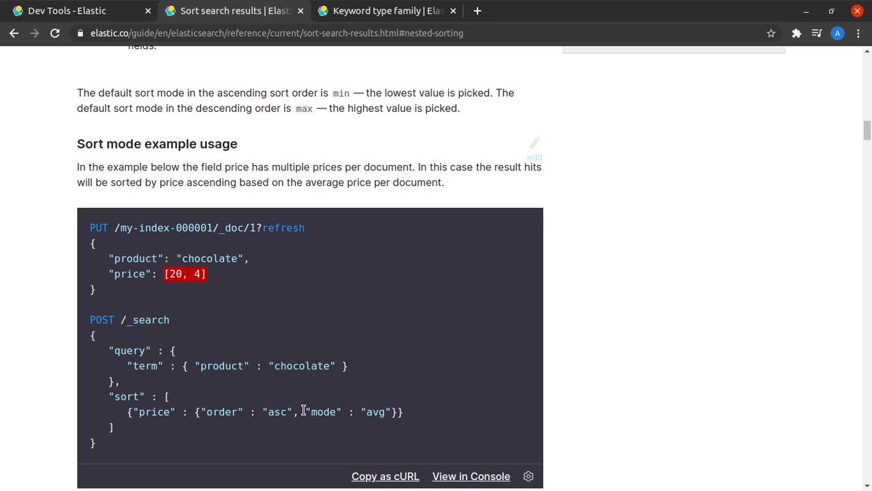
pyautogui.doubleClick(323, 411)
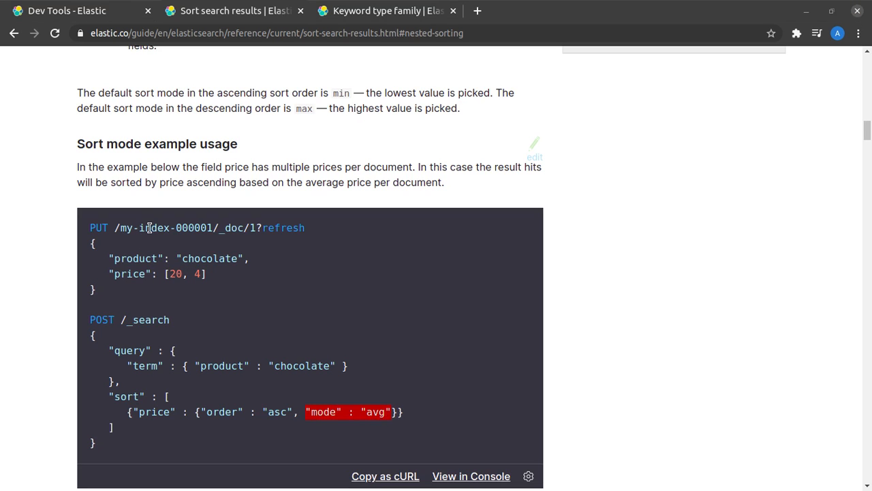
pyautogui.scroll(3)
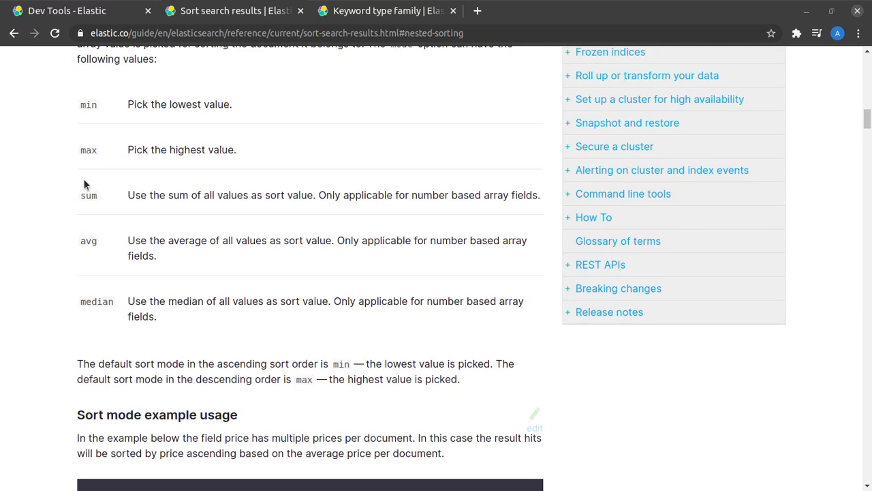
pyautogui.scroll(-3)
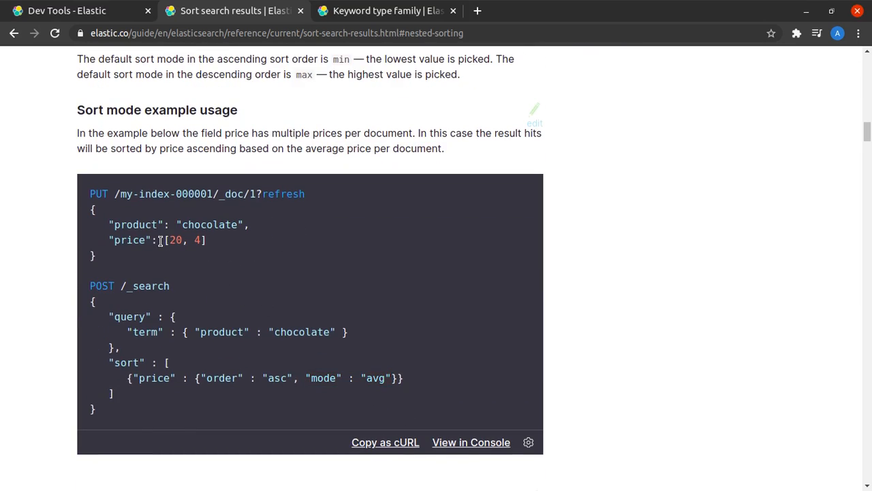
pyautogui.scroll(-3)
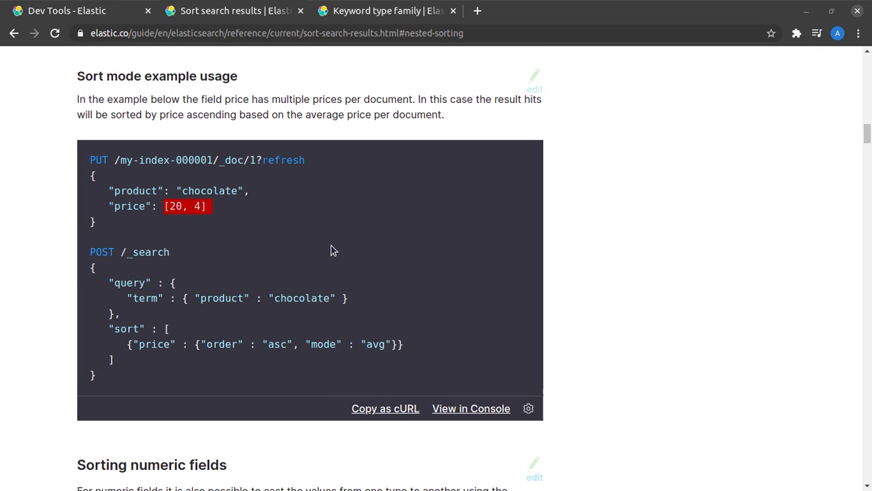
# Step: Read through the nested and missing-value sorting sections of the Elasticsearch sort docs
pyautogui.scroll(-3)
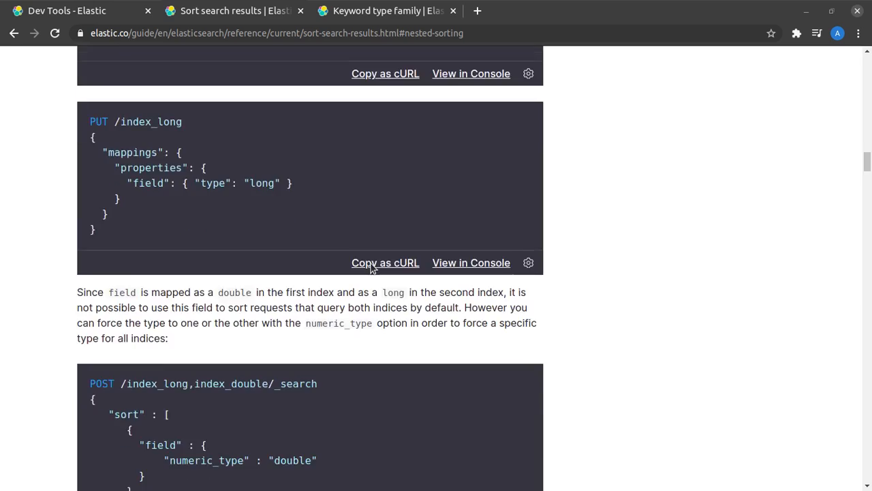
pyautogui.scroll(-3)
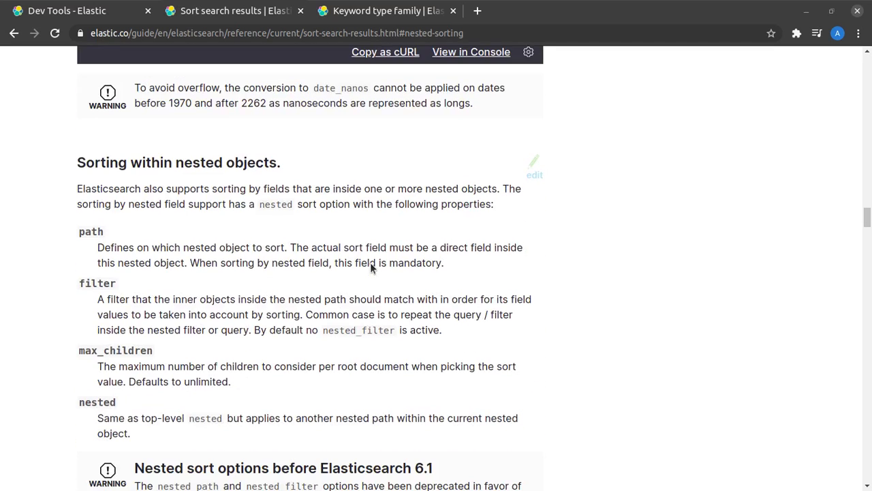
pyautogui.scroll(-3)
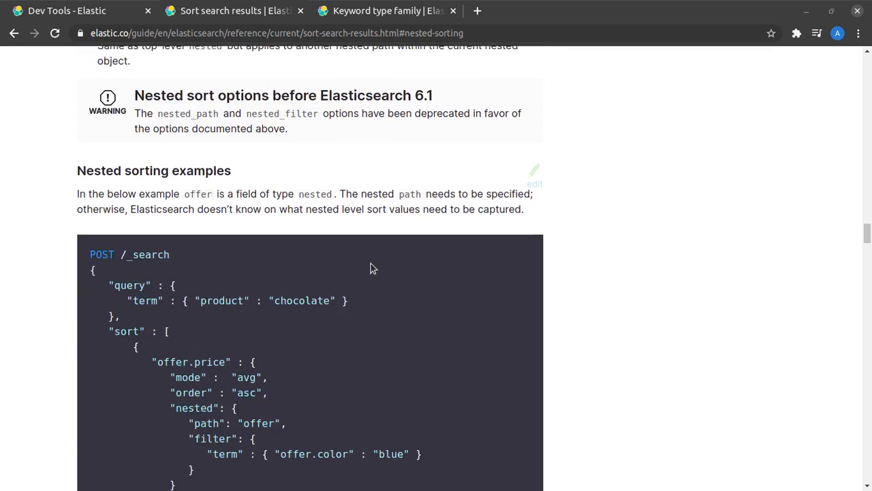
pyautogui.scroll(-3)
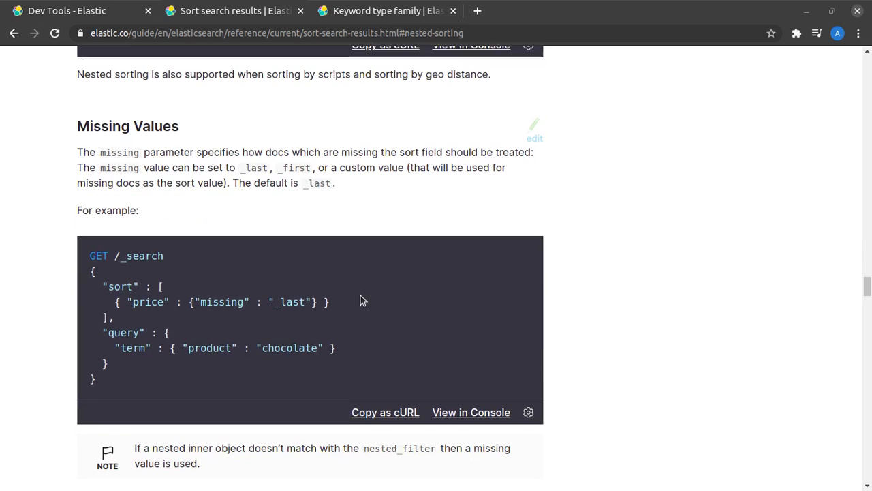
pyautogui.scroll(-3)
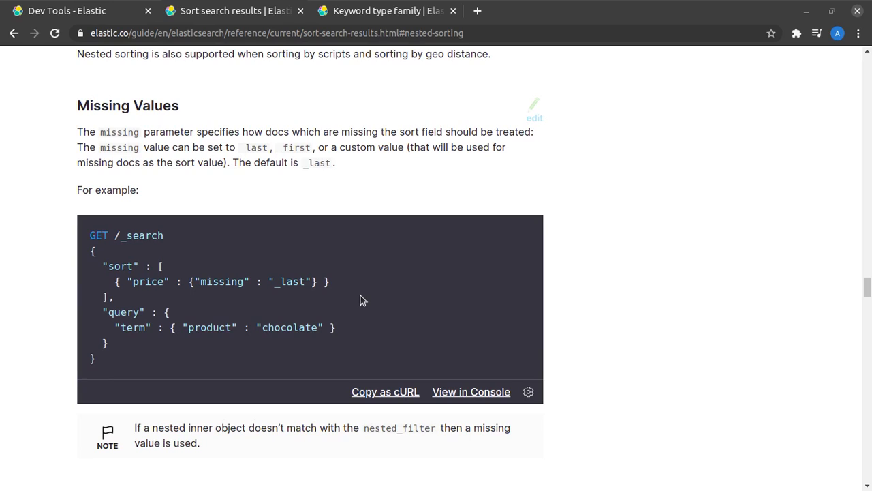
pyautogui.moveTo(333, 254)
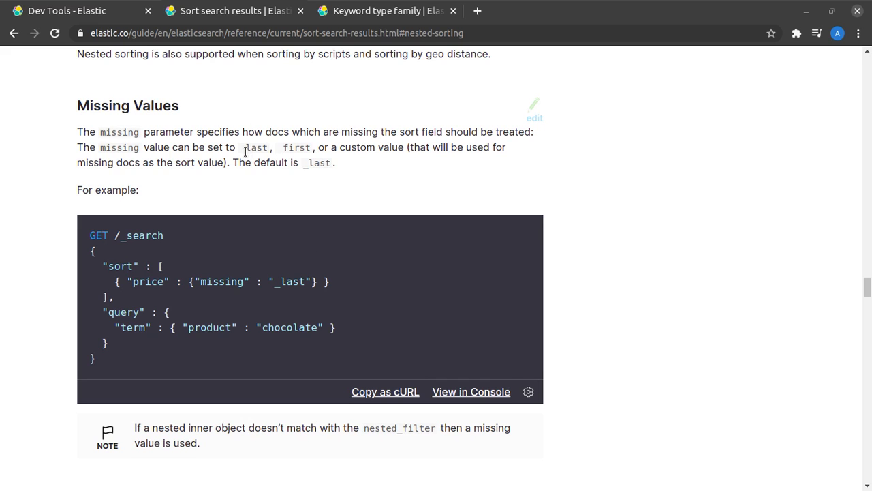
pyautogui.scroll(-3)
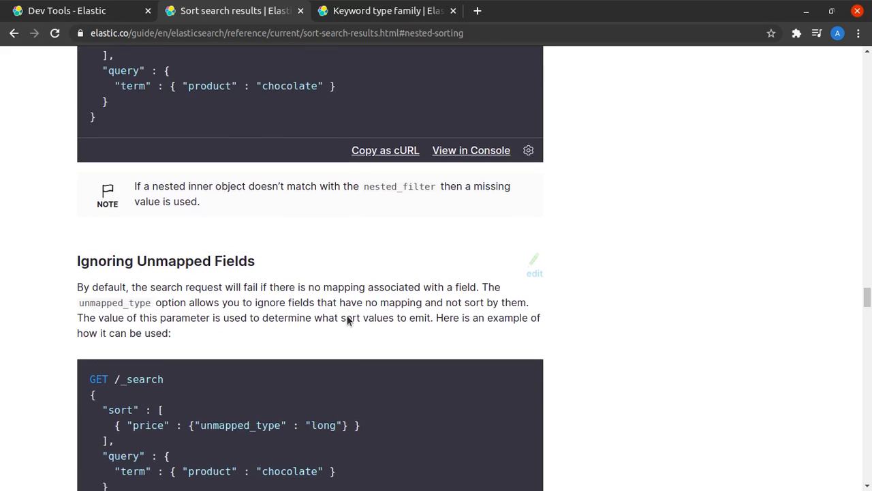
pyautogui.scroll(-3)
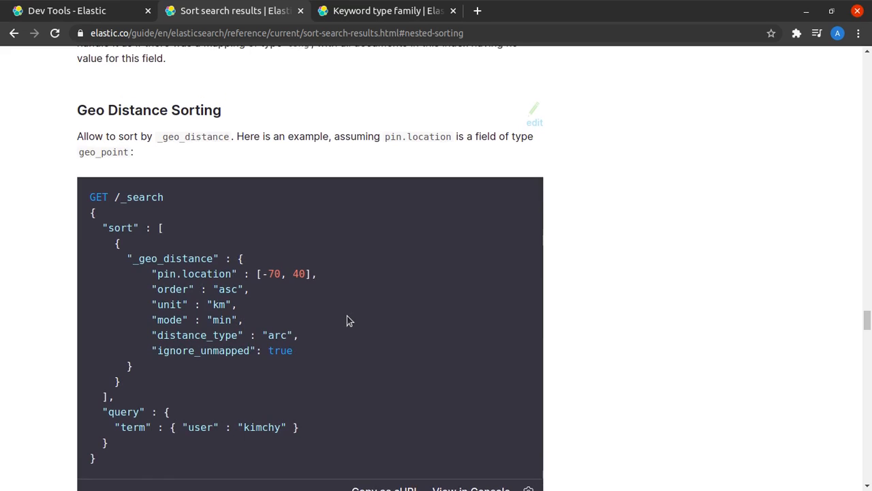
pyautogui.scroll(-3)
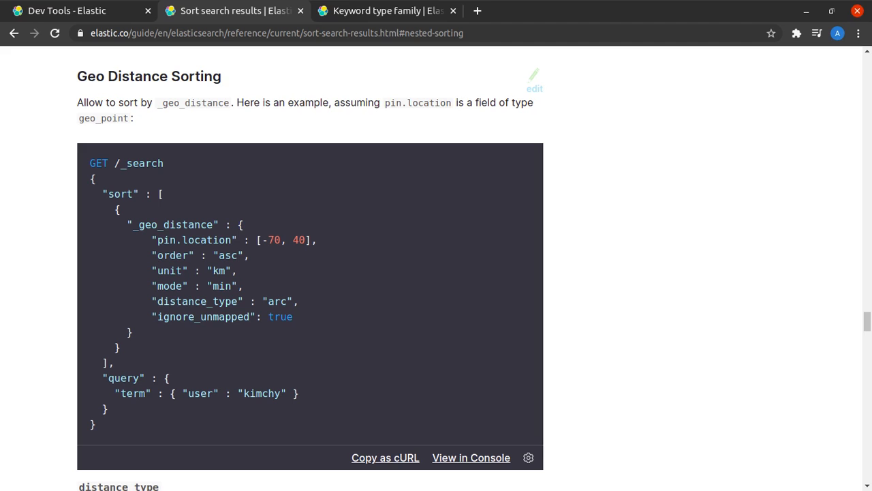
pyautogui.moveTo(639, 221)
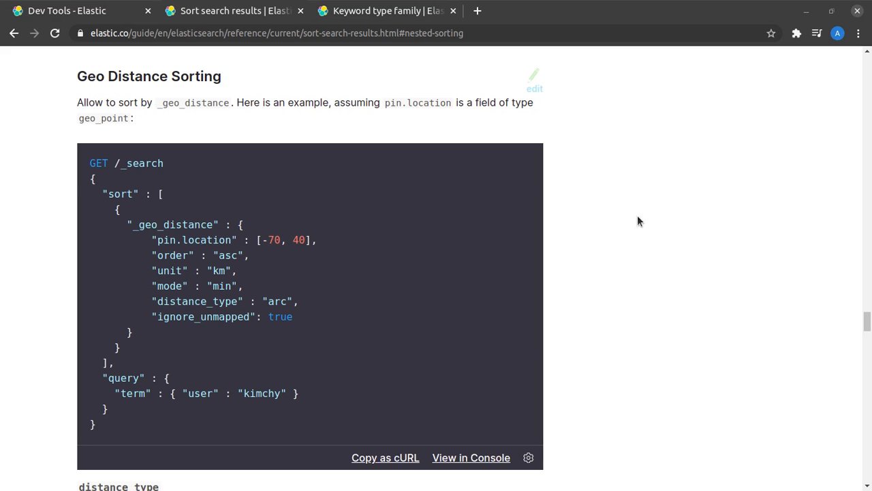
# Step: Review the geo distance sorting section, then return to the Kibana console's sort query
pyautogui.scroll(-3)
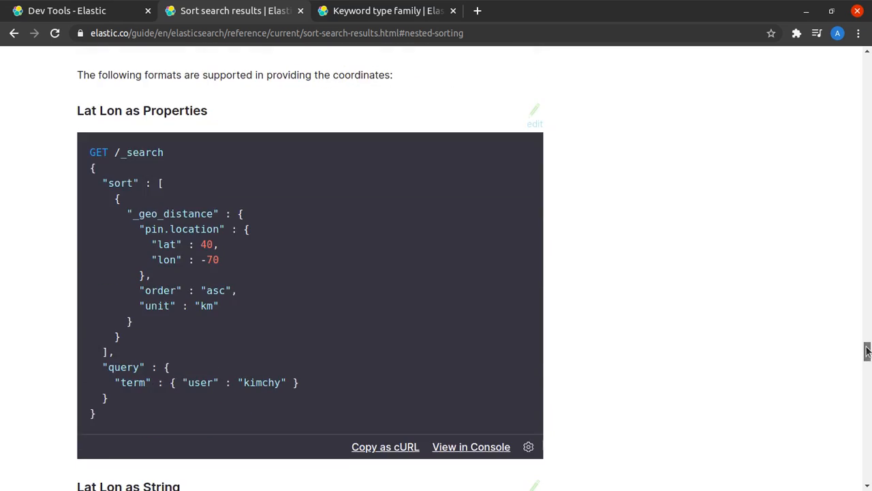
pyautogui.scroll(-3)
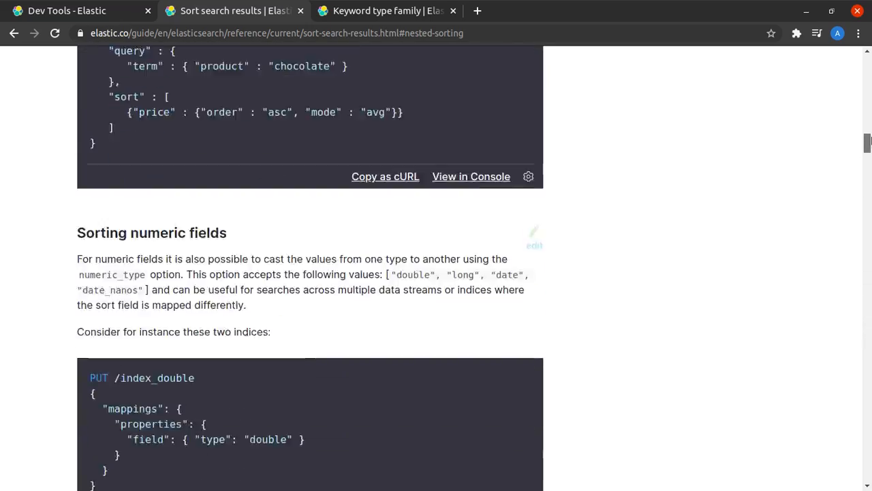
pyautogui.scroll(3)
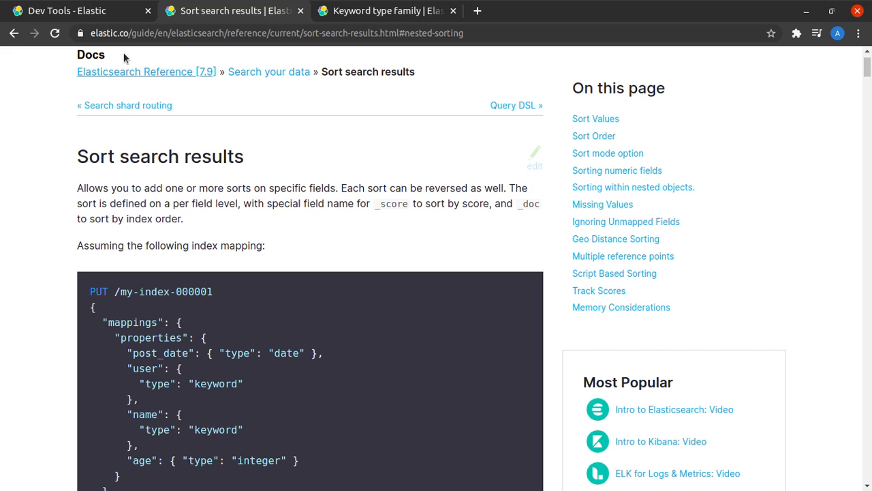
pyautogui.click(78, 10)
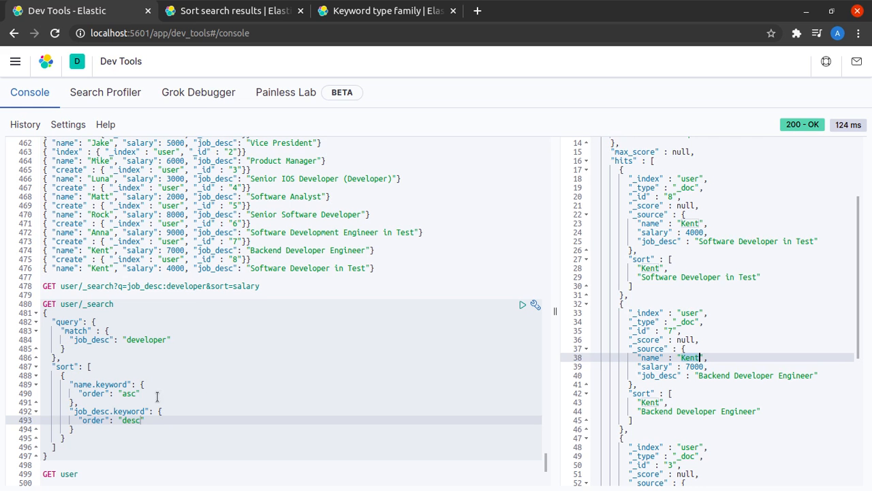